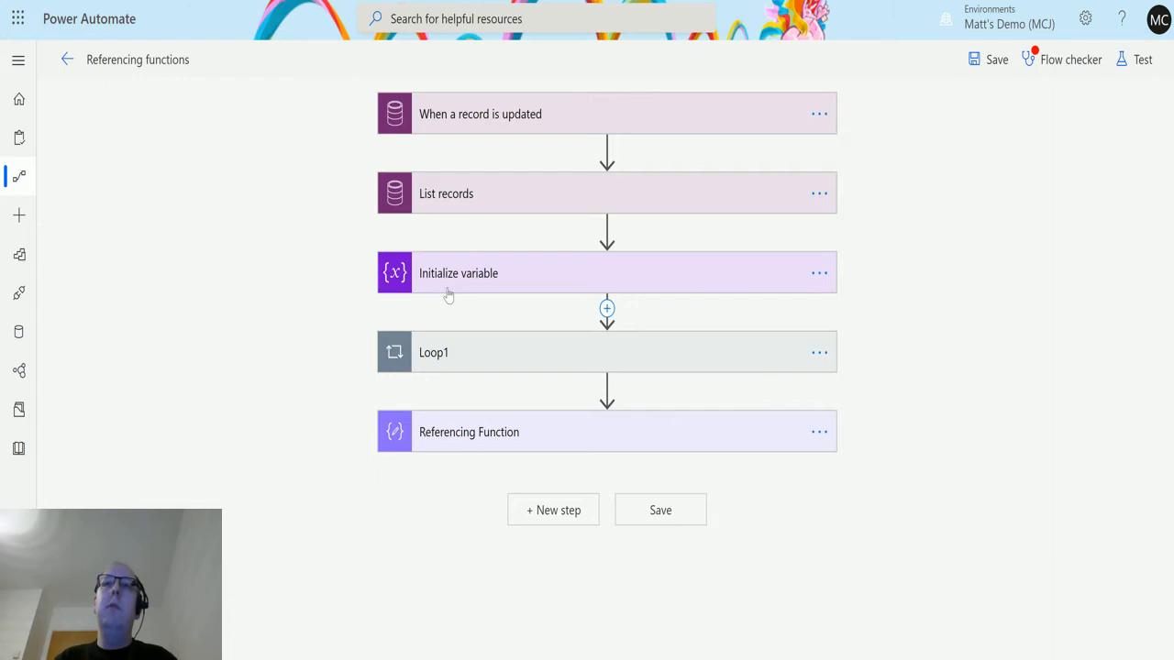
mouse_move(507, 124)
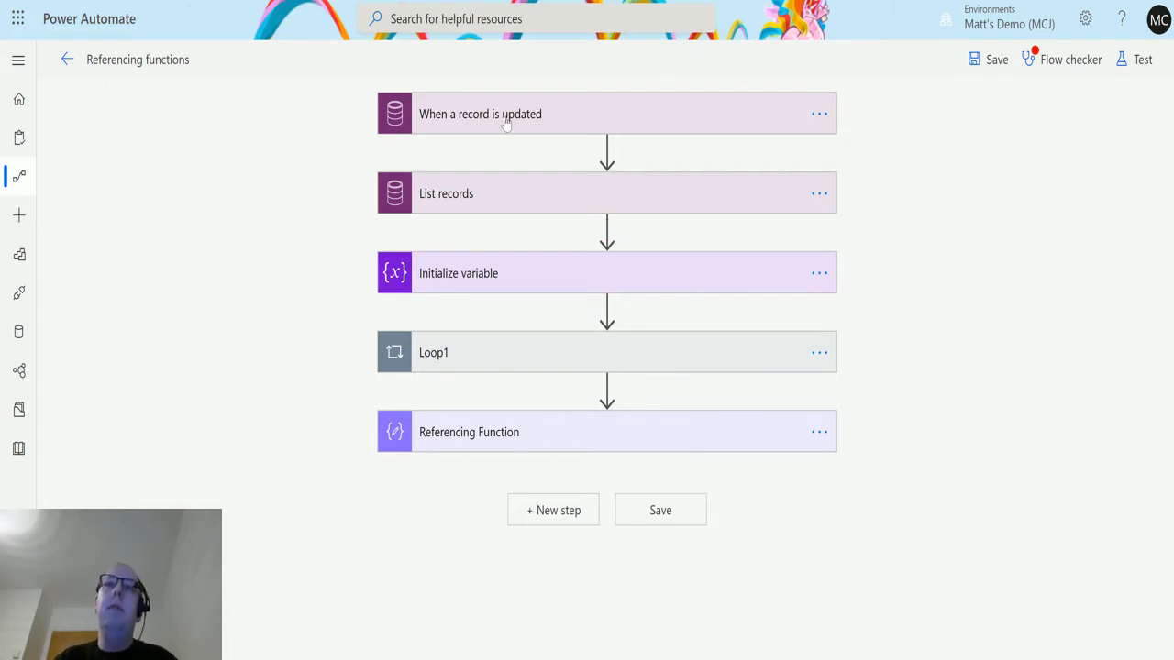
mouse_move(518, 120)
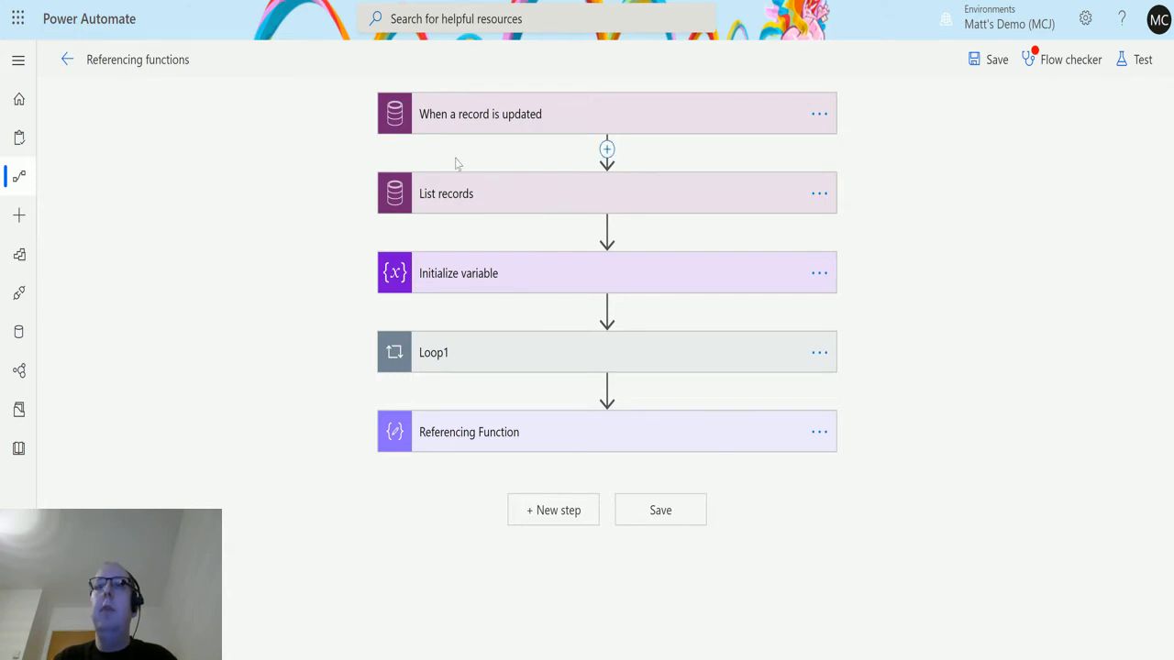
mouse_move(578, 269)
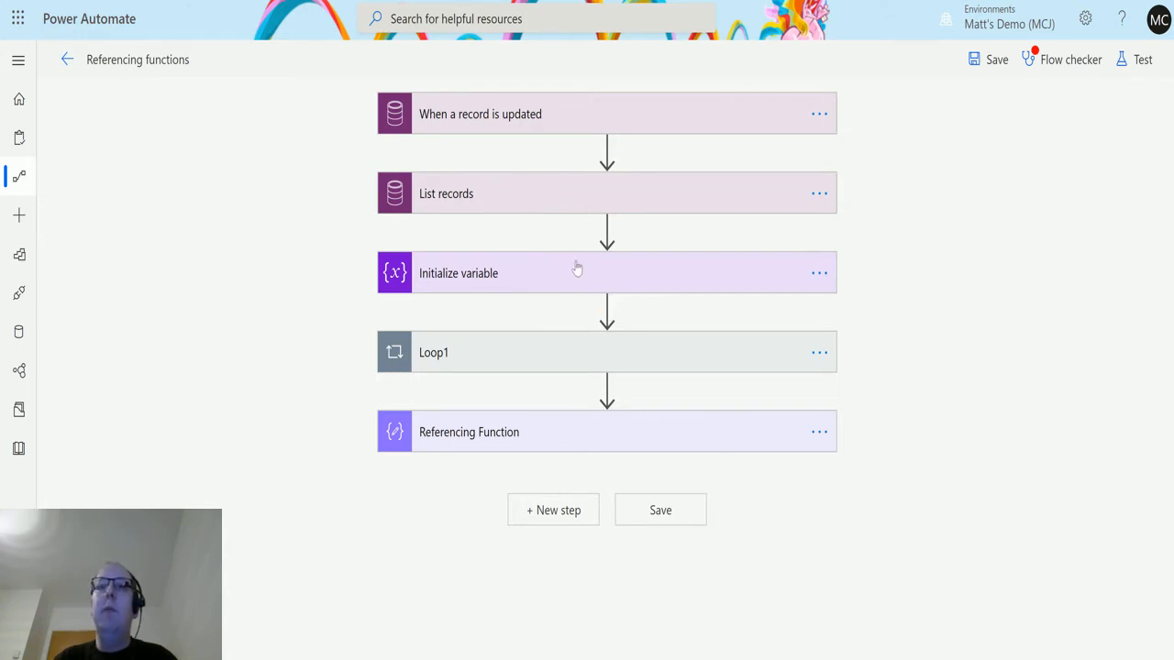
Expand the Initialize variable step to show Var1 as an Integer with value 0.
left_click(458, 273)
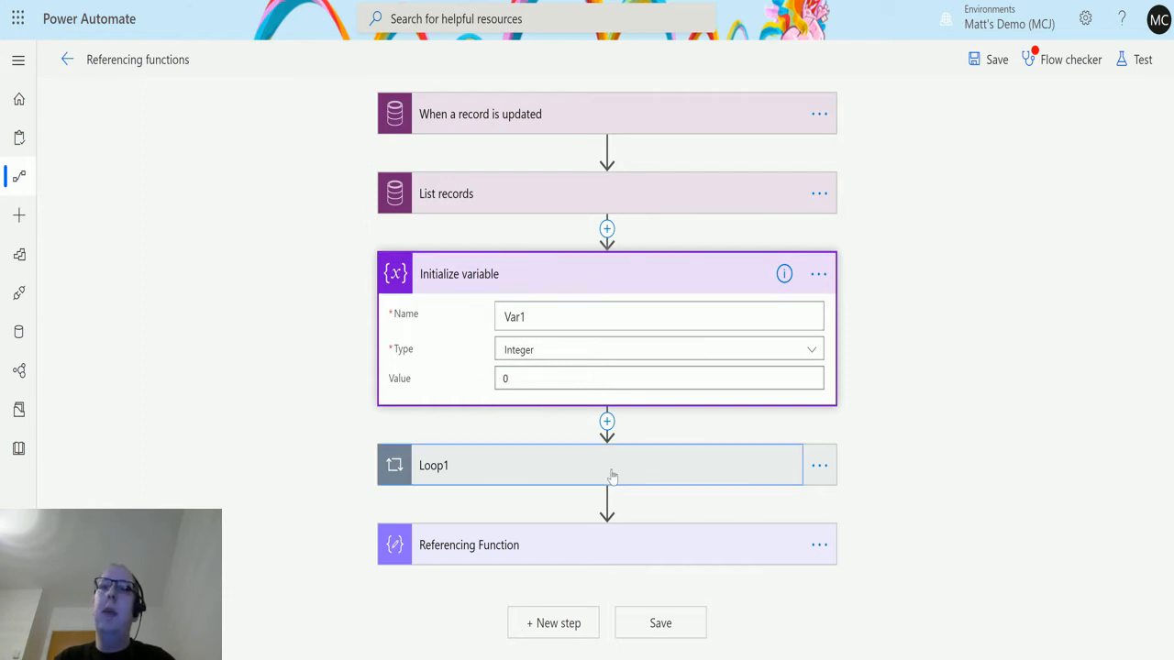
Expand Loop1 and its Increment variable step, which adds 1 to Var1.
left_click(607, 465)
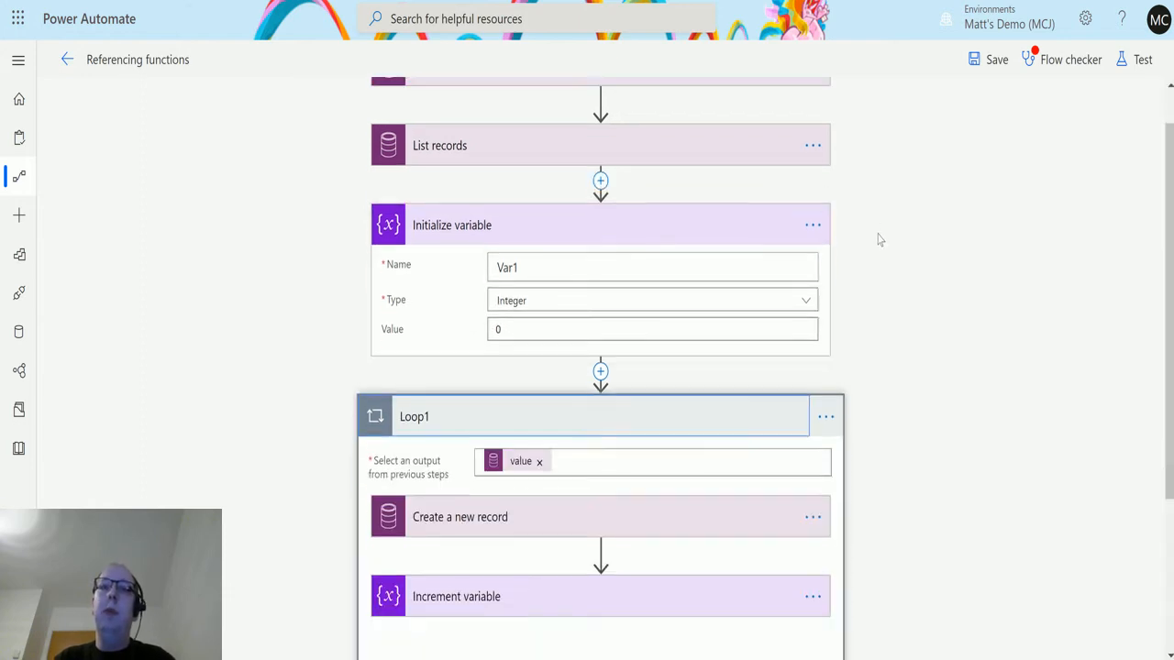
scroll("down", 3)
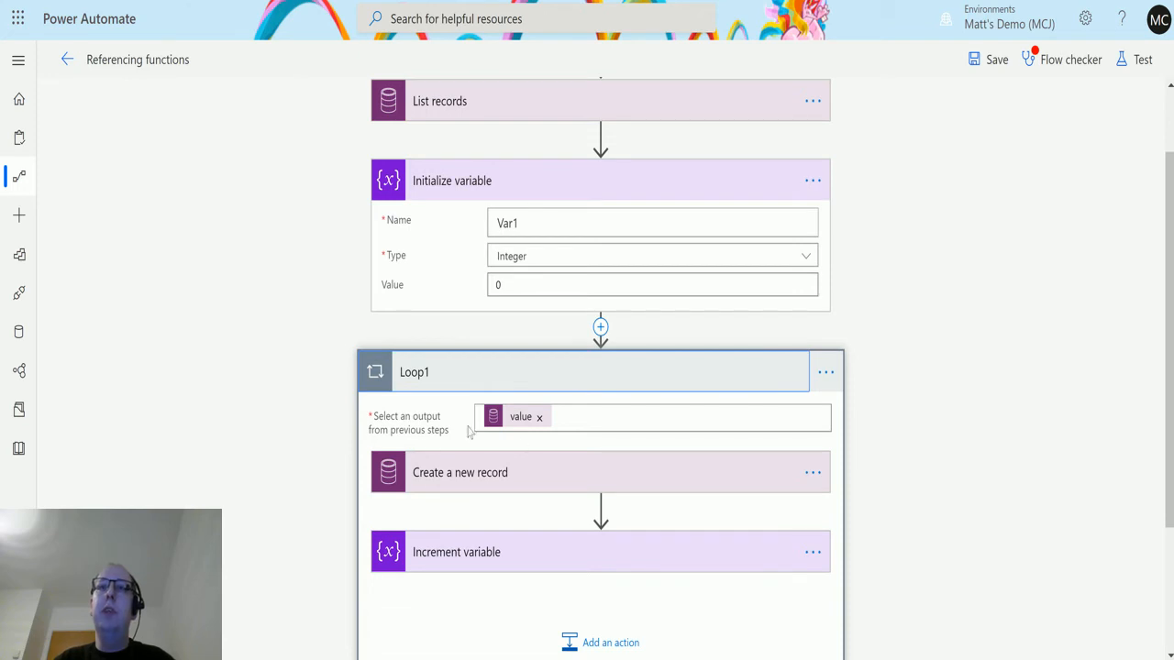
mouse_move(520, 416)
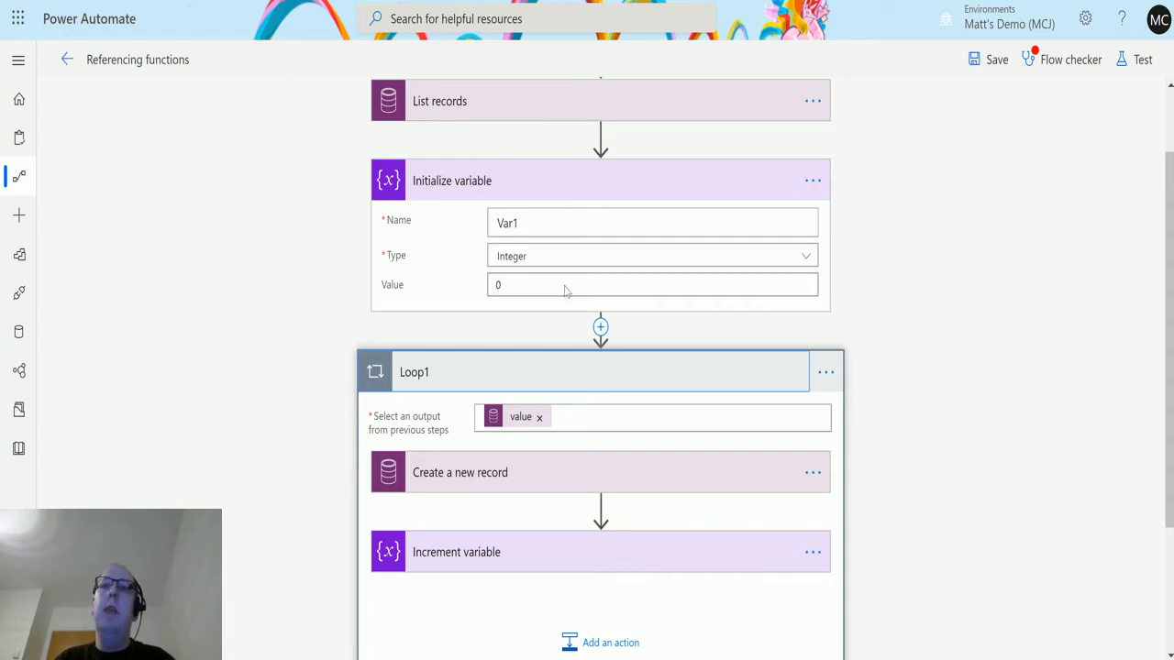
mouse_move(525, 464)
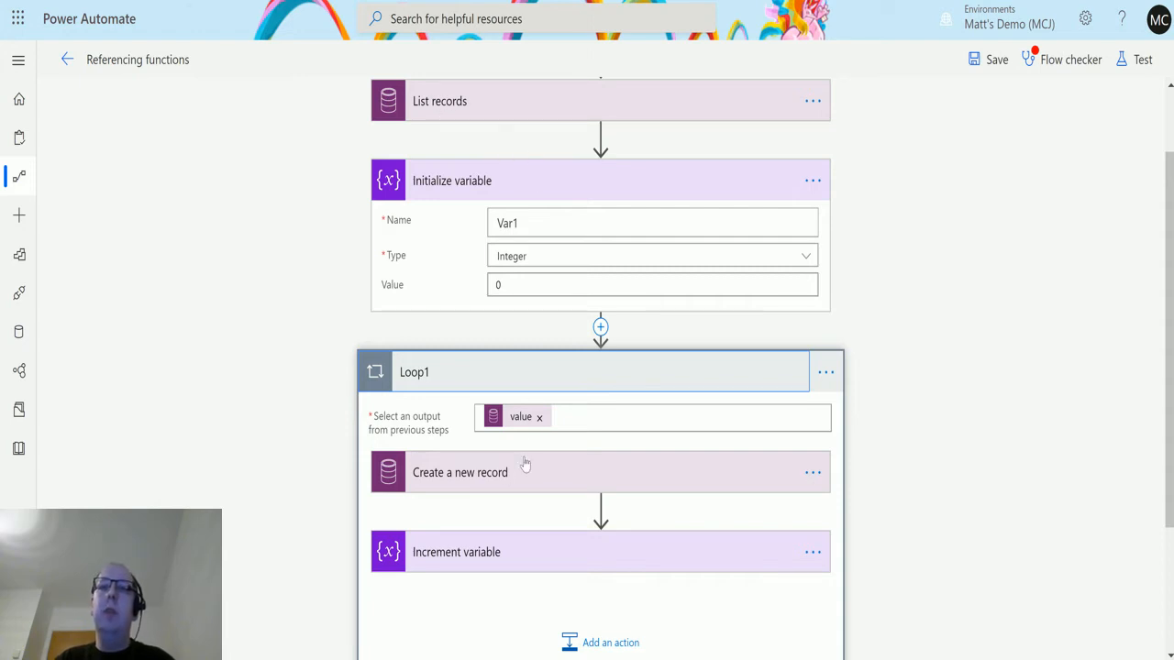
scroll("down", 3)
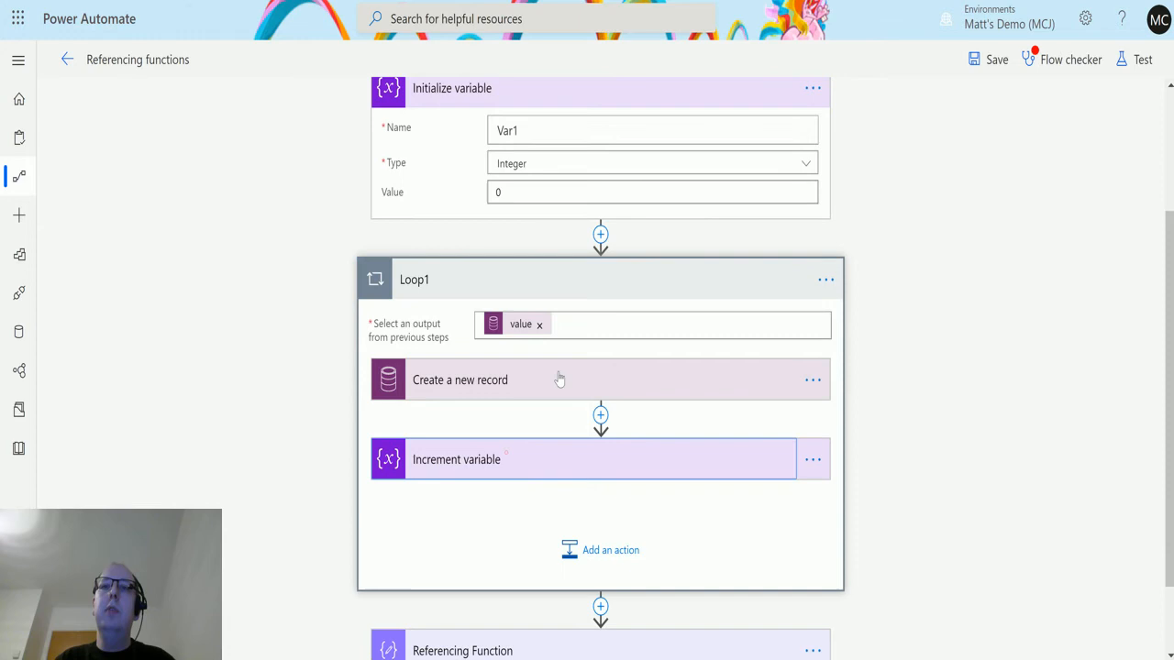
left_click(455, 460)
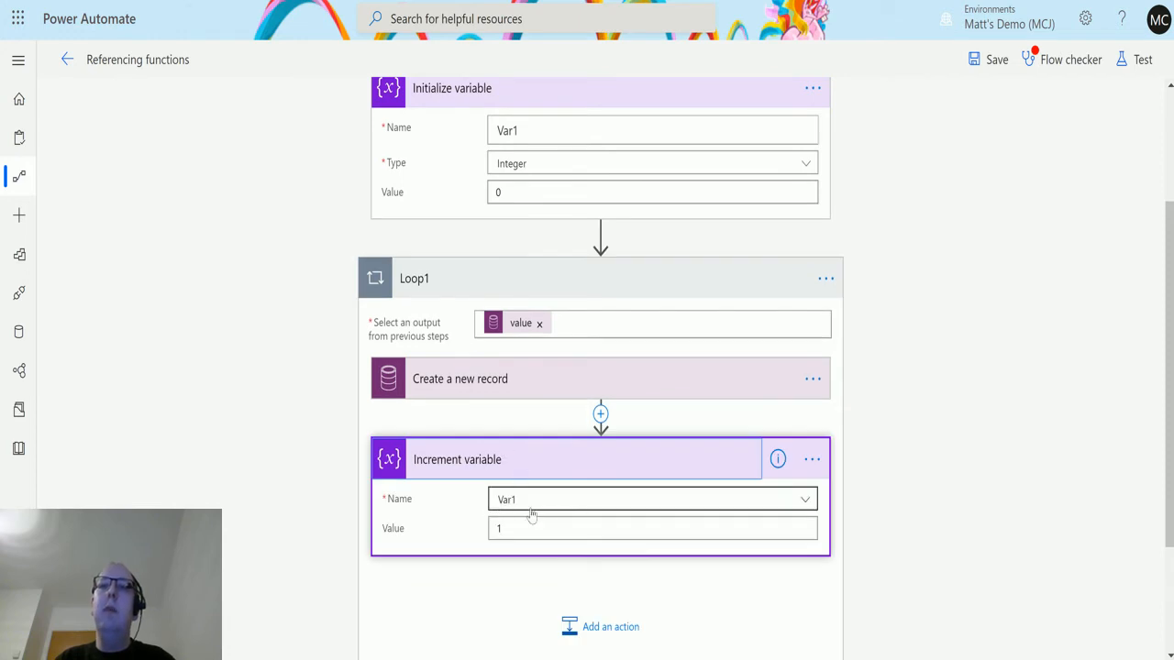
mouse_move(502, 541)
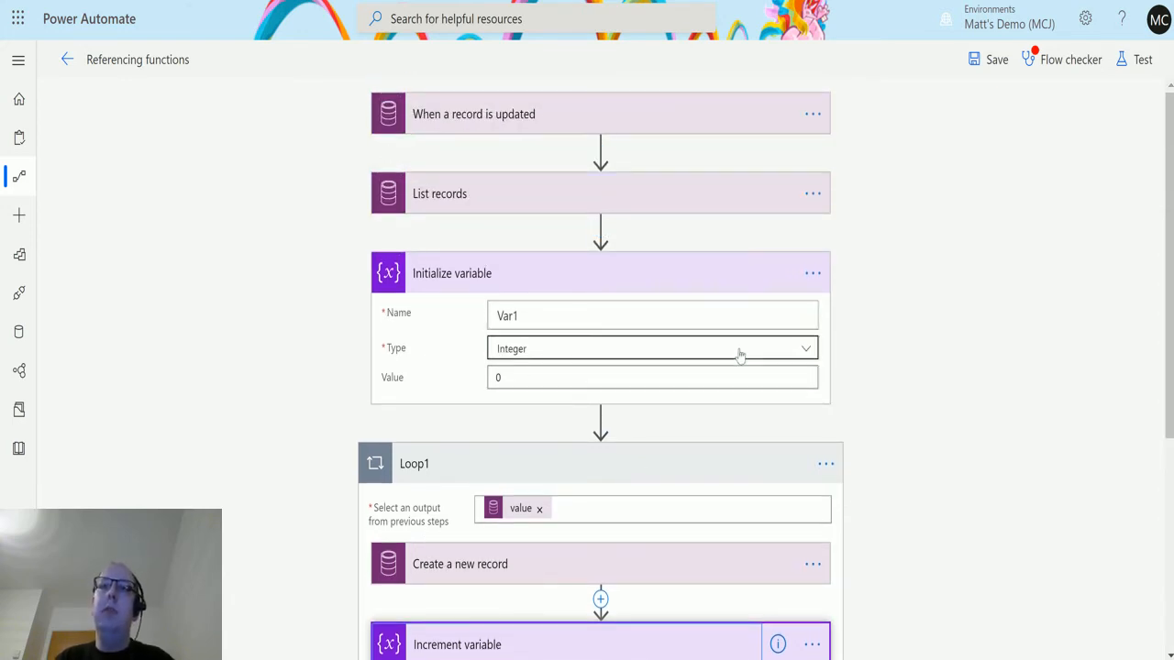
scroll("down", 3)
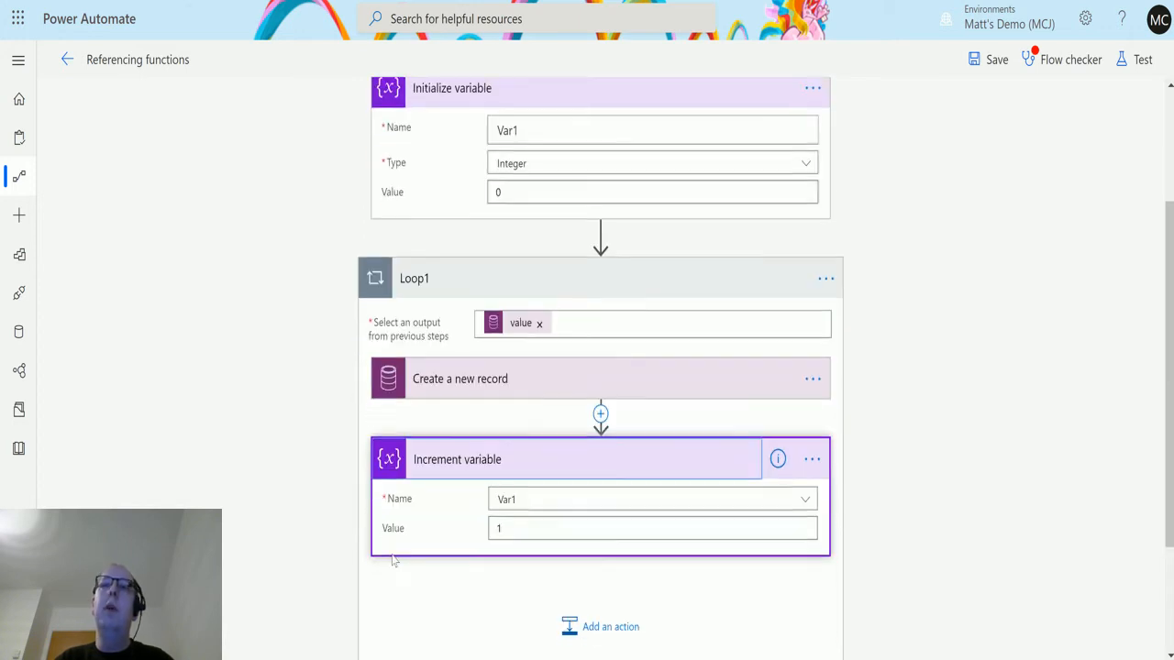
mouse_move(454, 298)
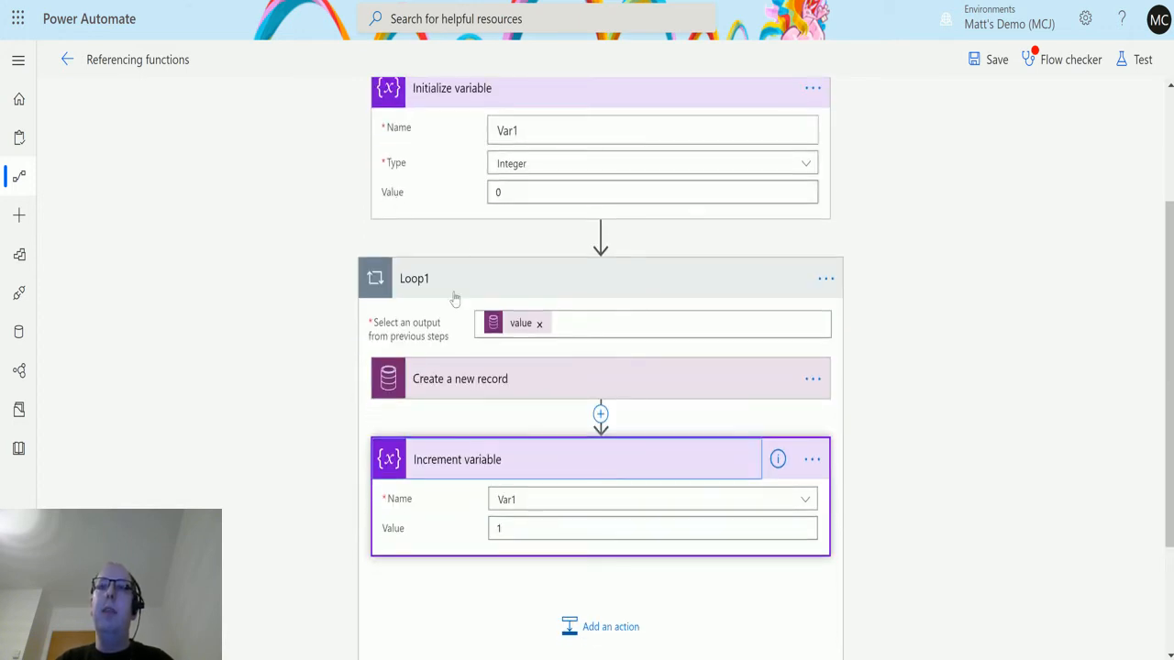
scroll("down", 3)
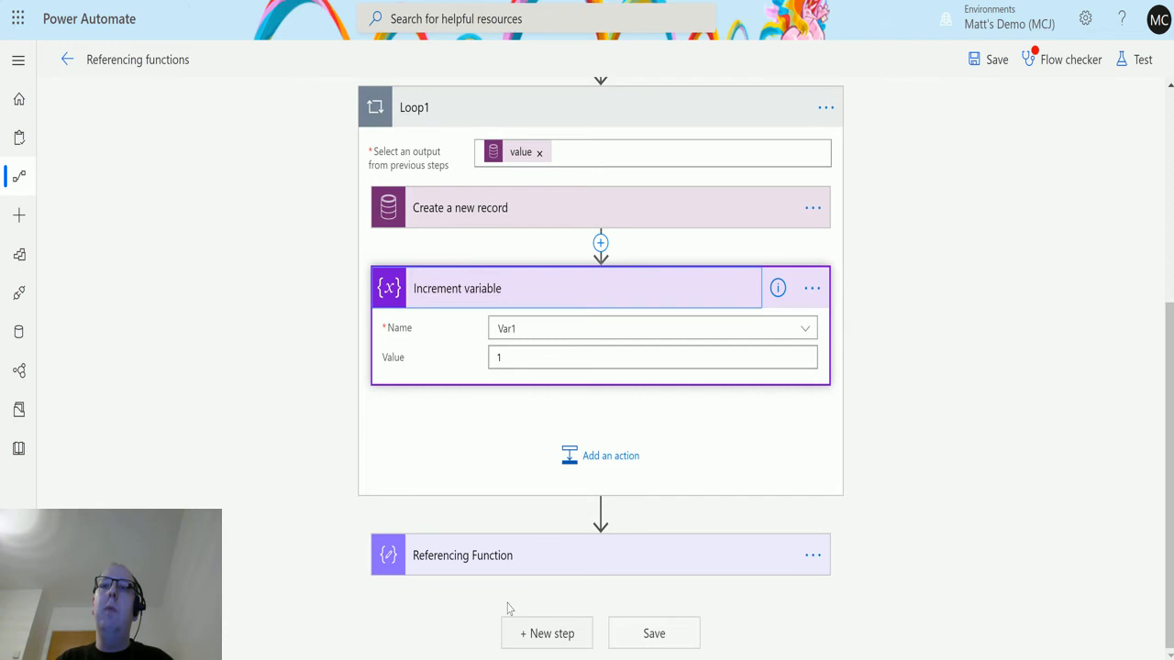
Set the Referencing Function Inputs to the expression variables('Var1').
left_click(463, 555)
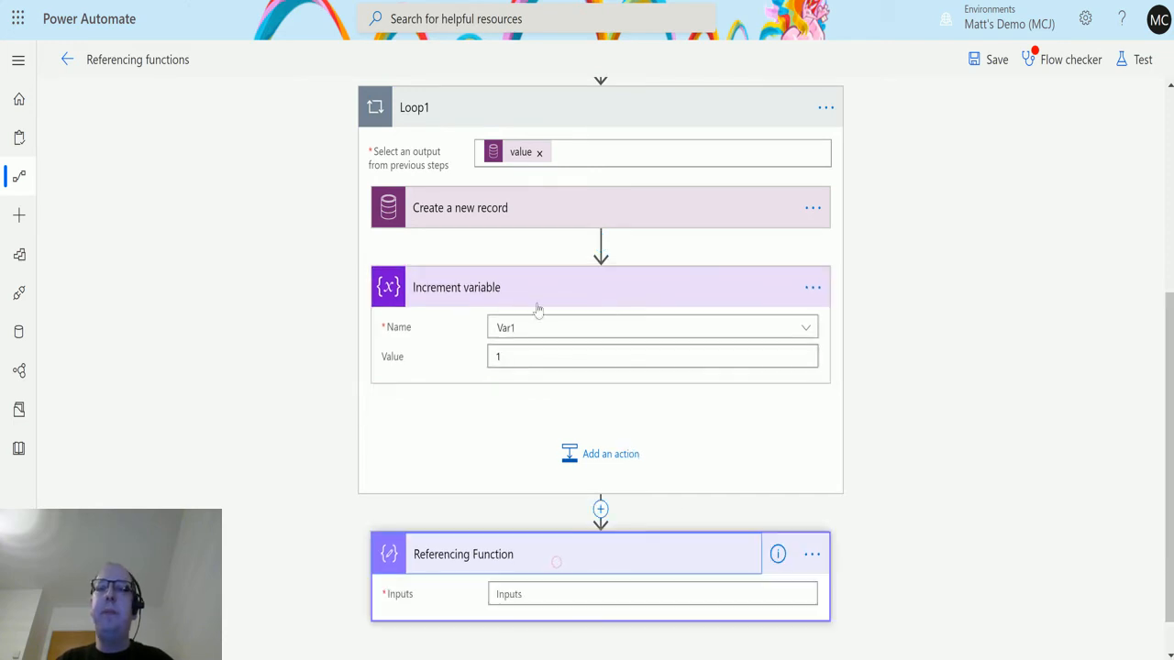
scroll("down", 3)
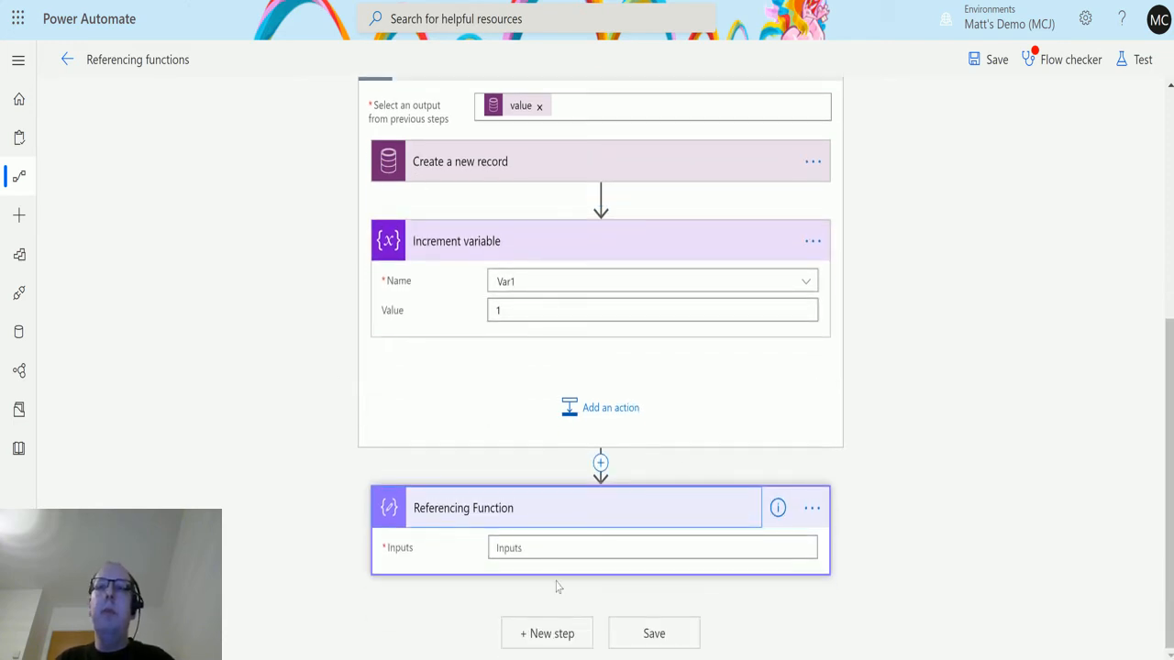
left_click(652, 548)
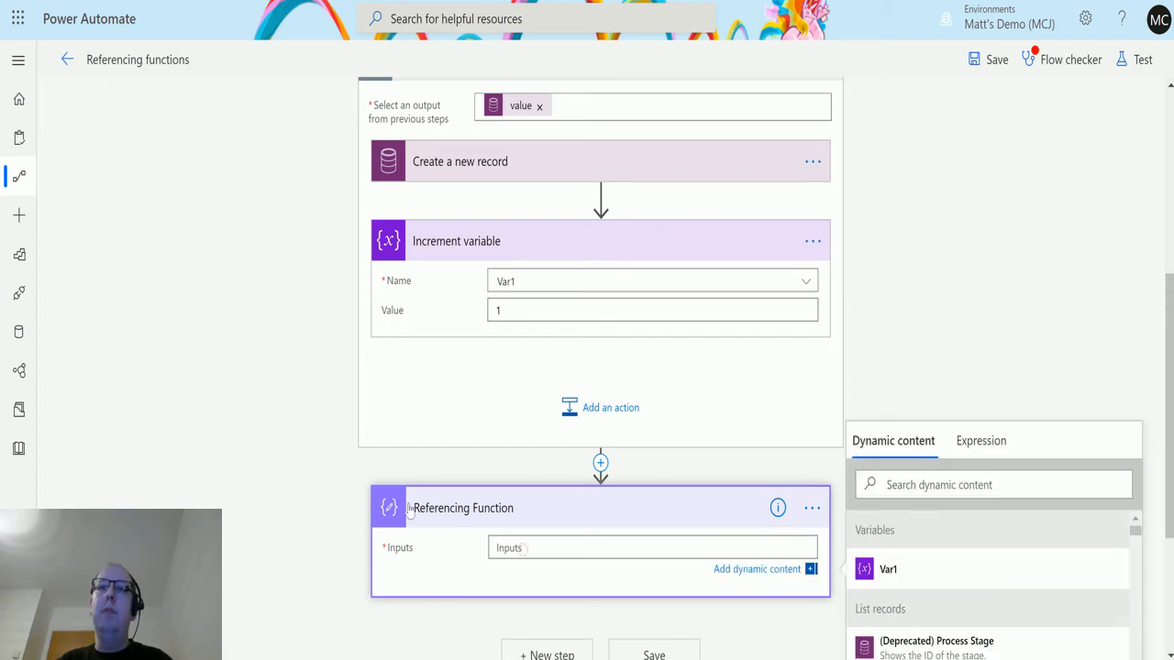
scroll("down", 3)
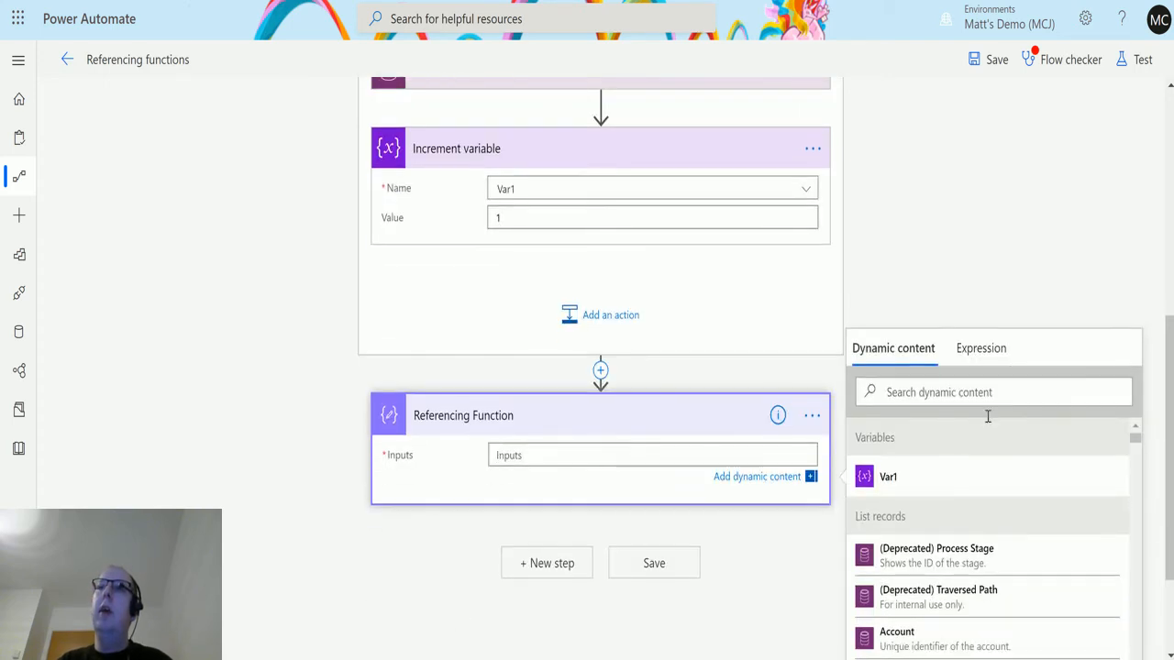
left_click(980, 348)
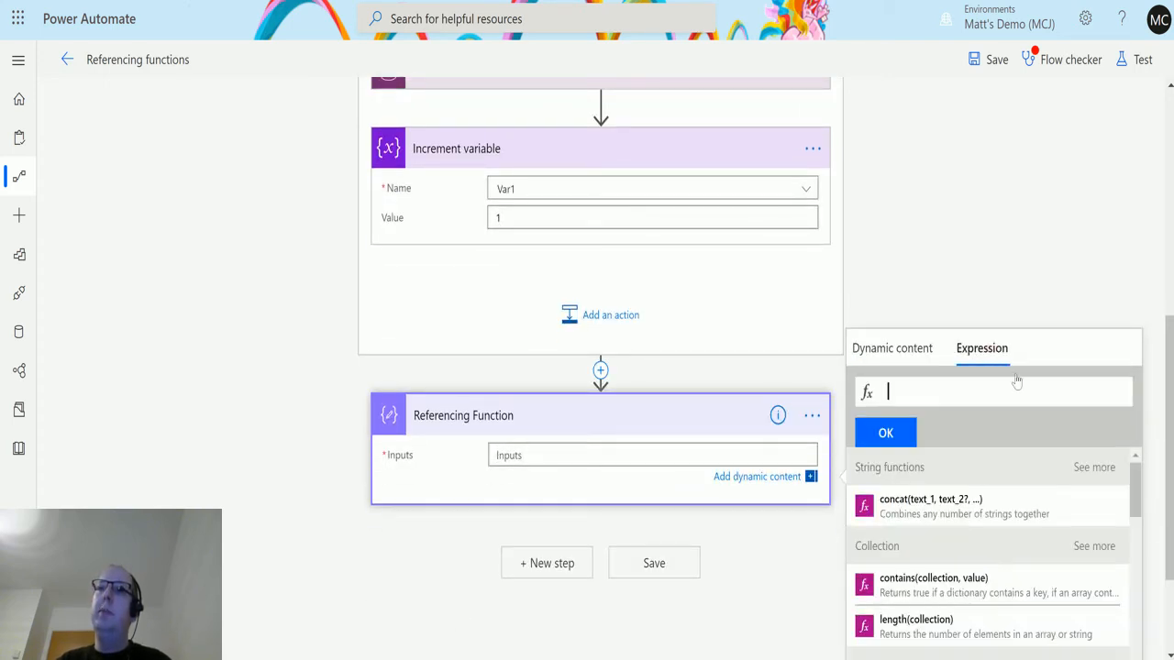
scroll("down", 3)
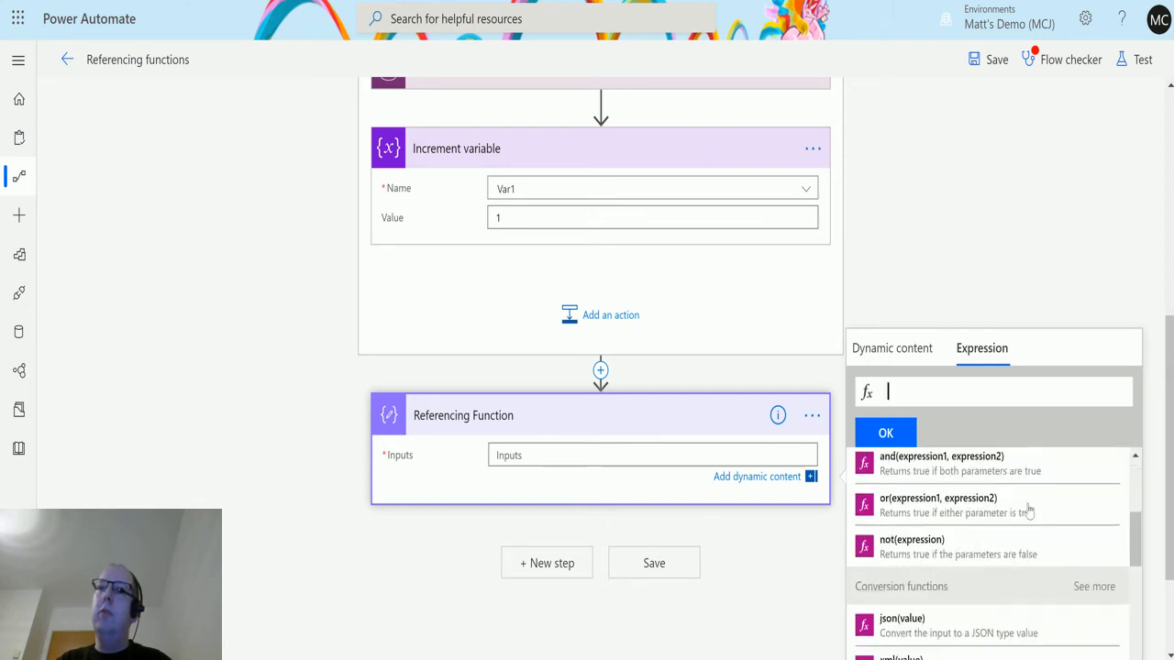
scroll("down", 3)
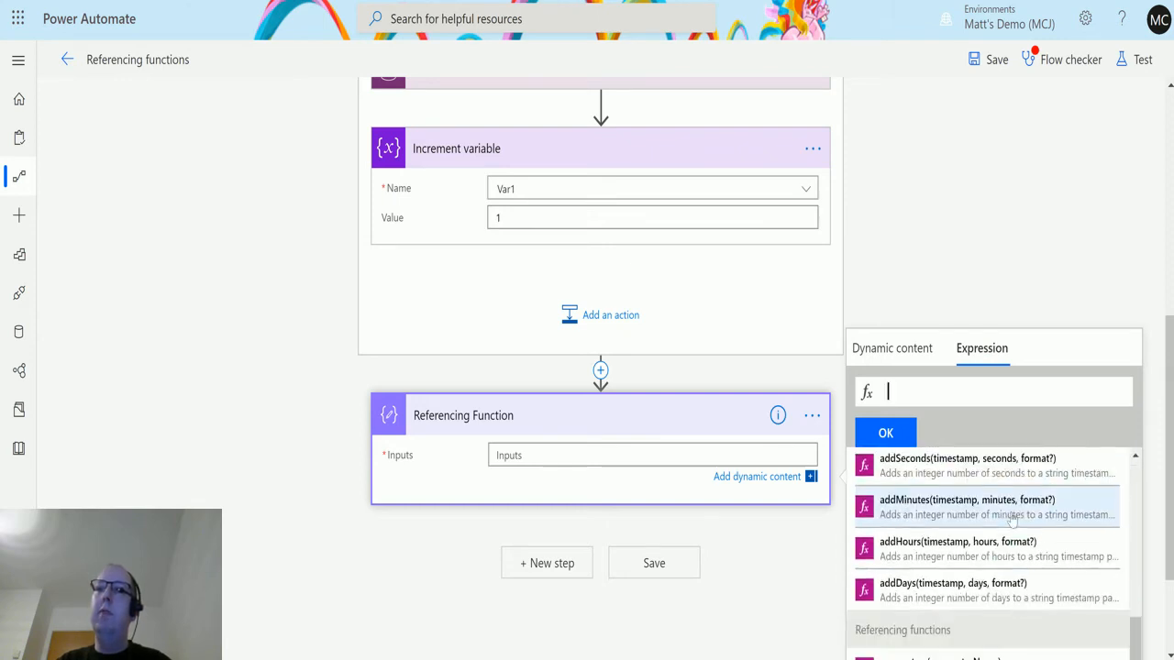
scroll("down", 3)
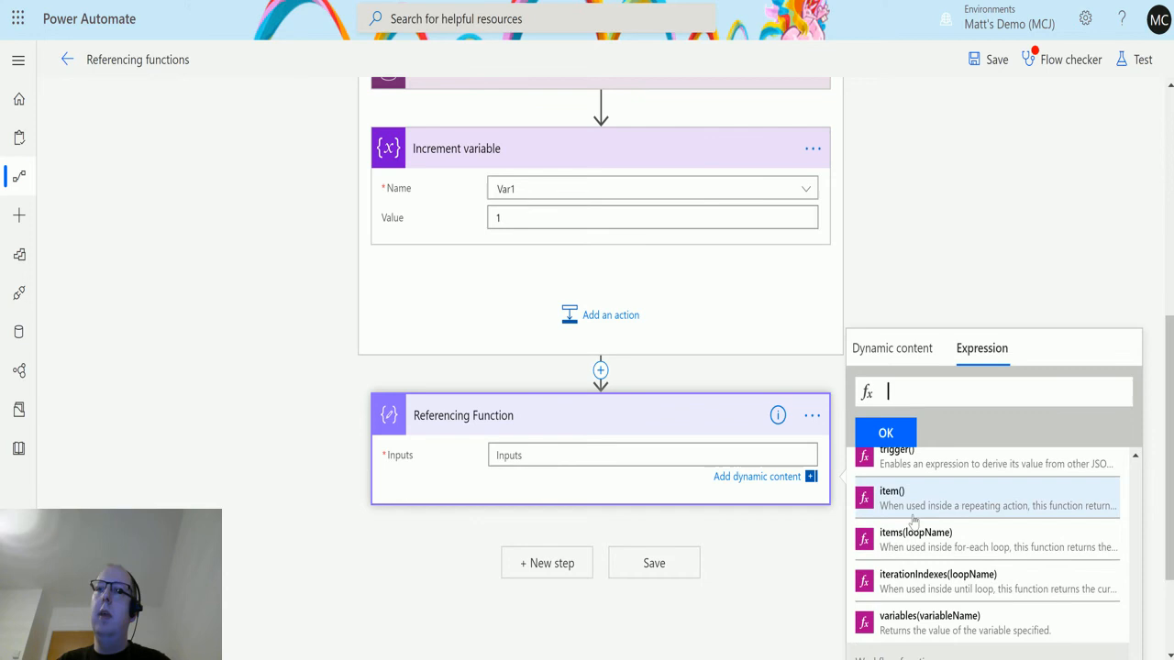
scroll("down", 3)
type("variables(")
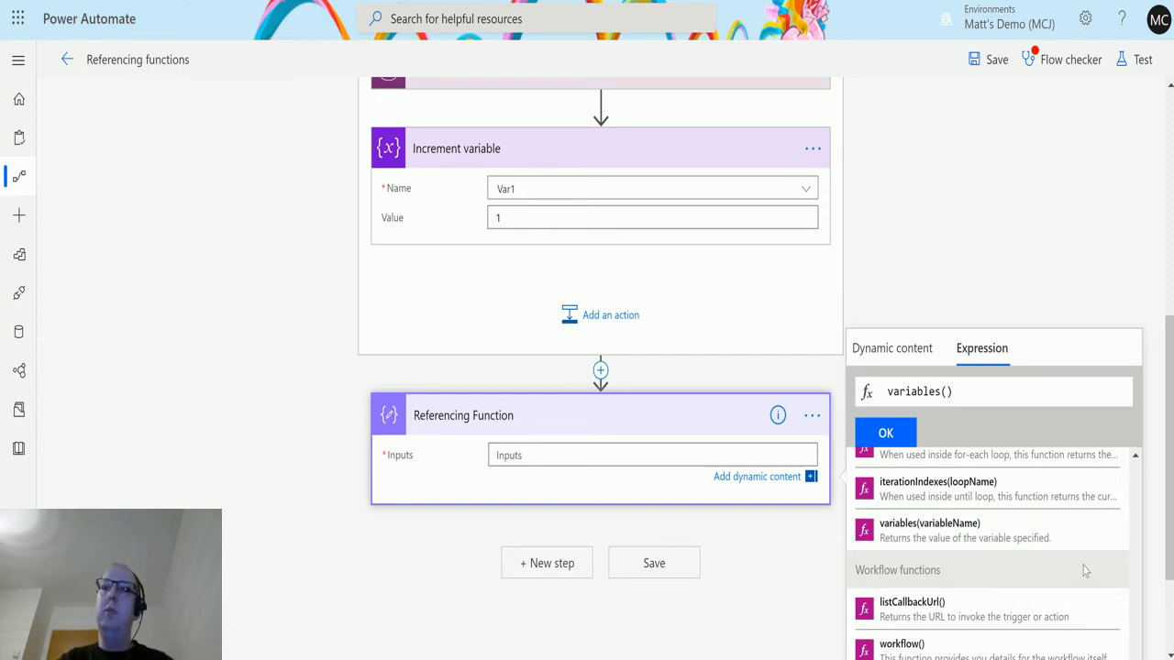
type("''")
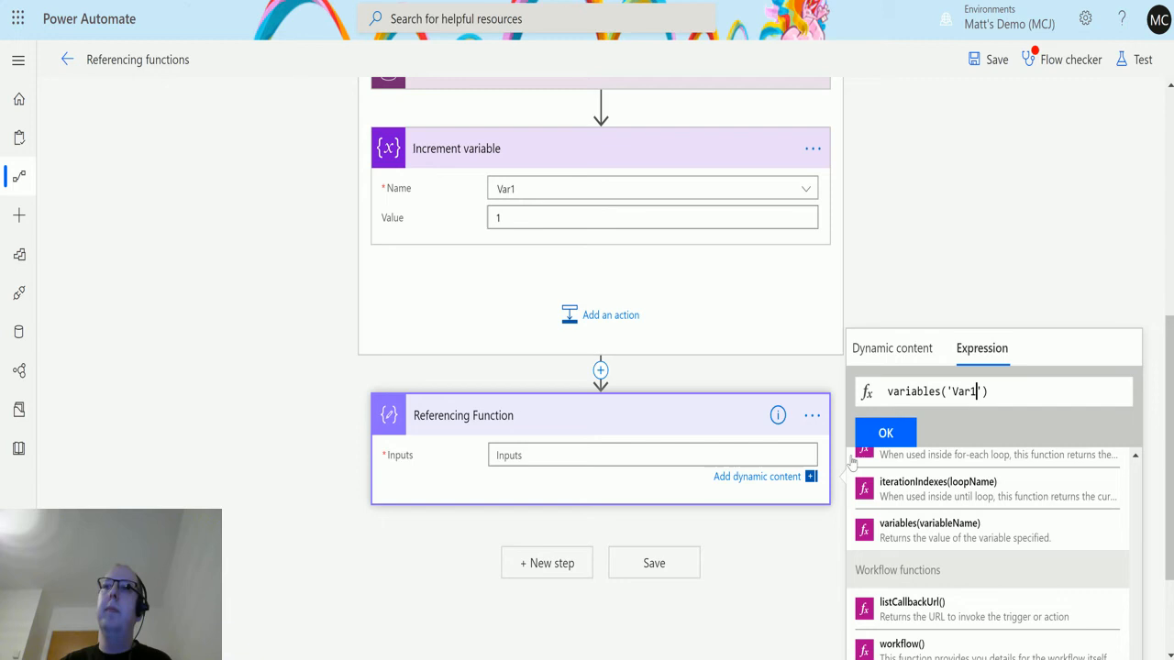
left_click(885, 433)
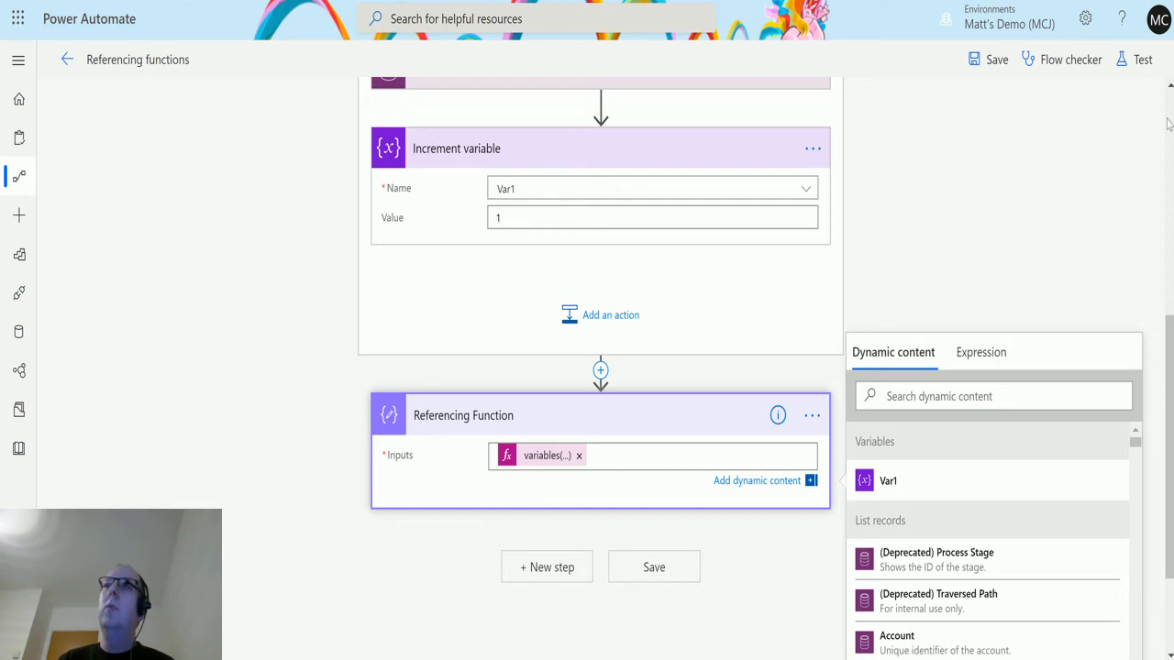
Save and test the flow with data from a previous run.
left_click(1141, 59)
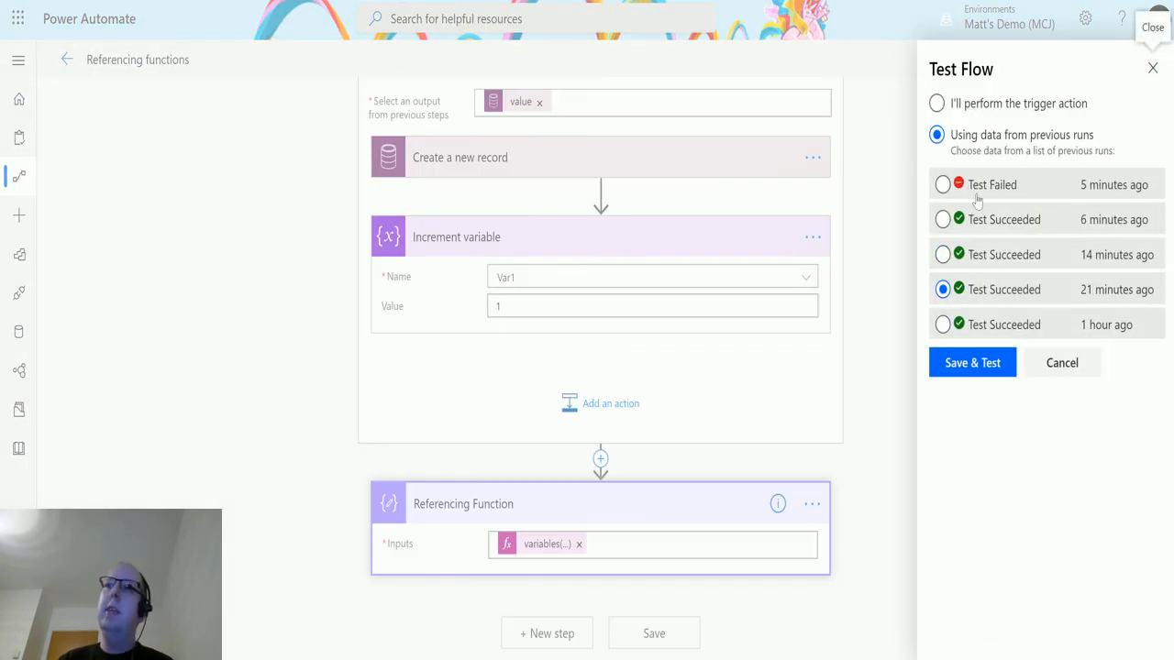
left_click(942, 185)
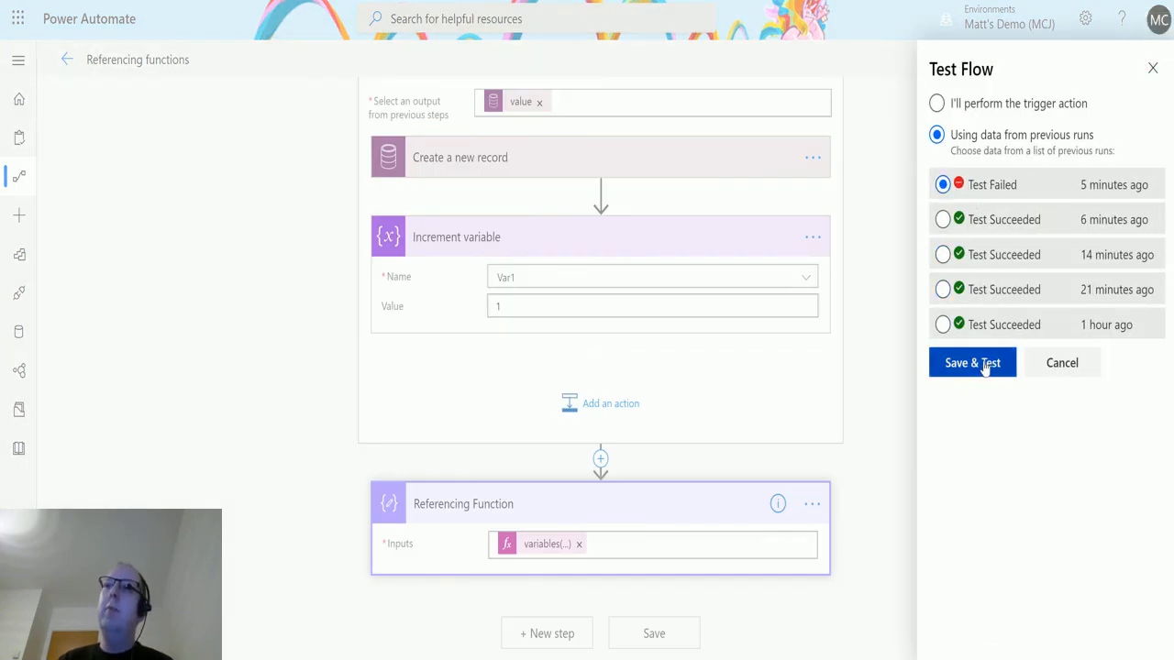
left_click(973, 363)
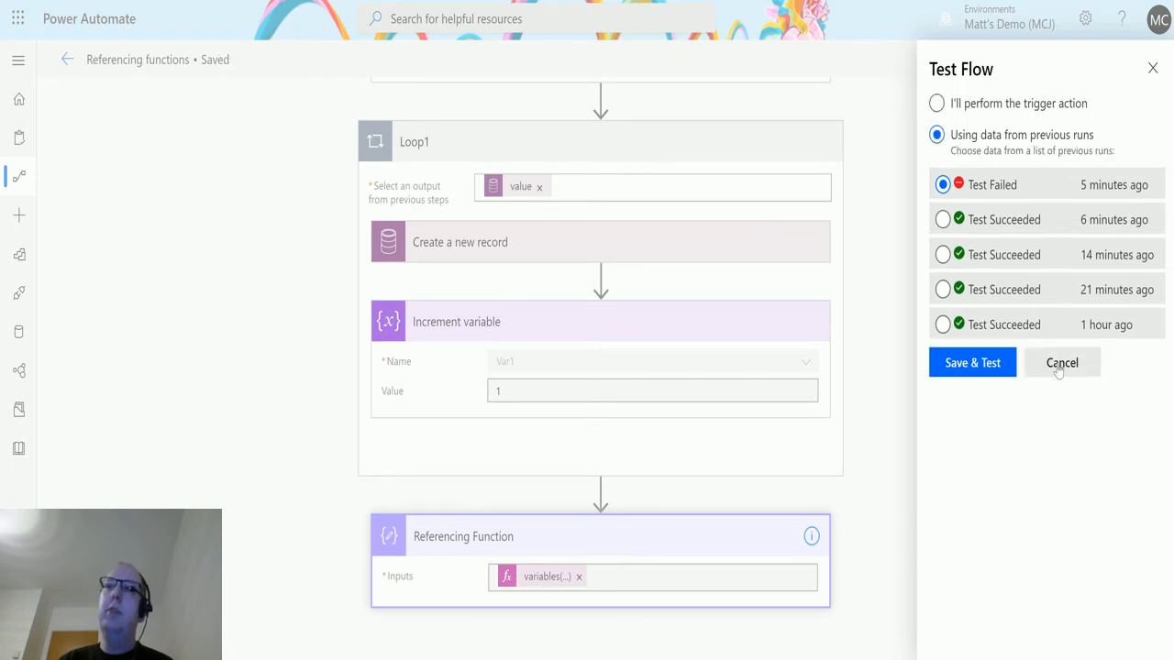
left_click(971, 363)
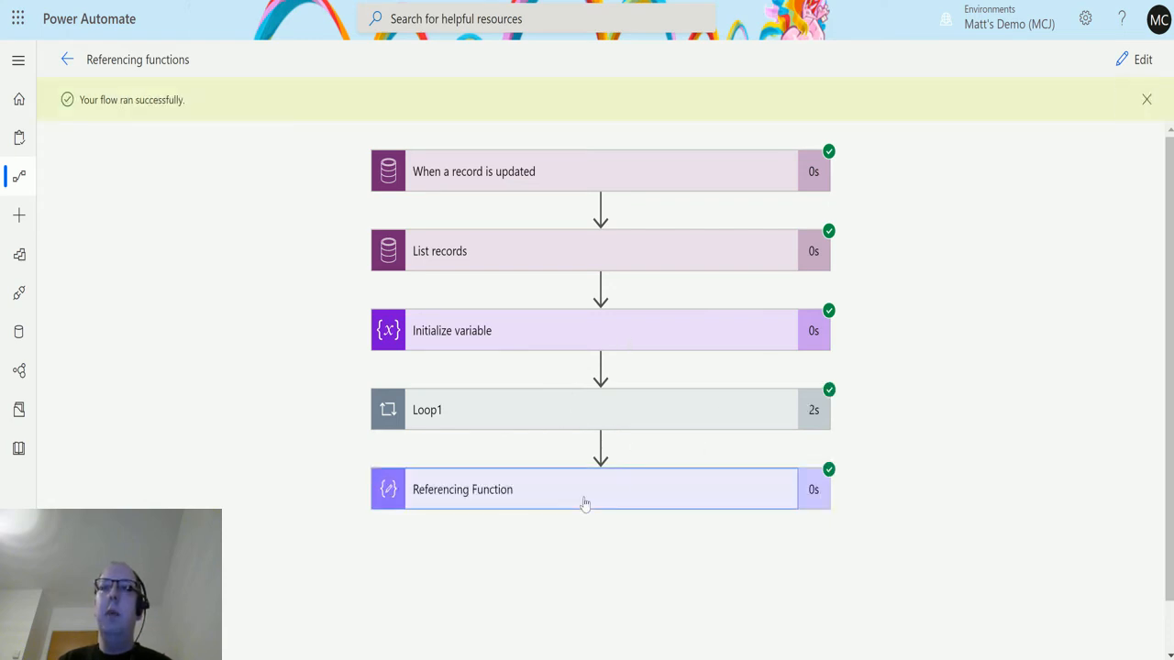
Inspect the run details: Loop1 ran 4 times and Referencing Function output is 4.
left_click(585, 489)
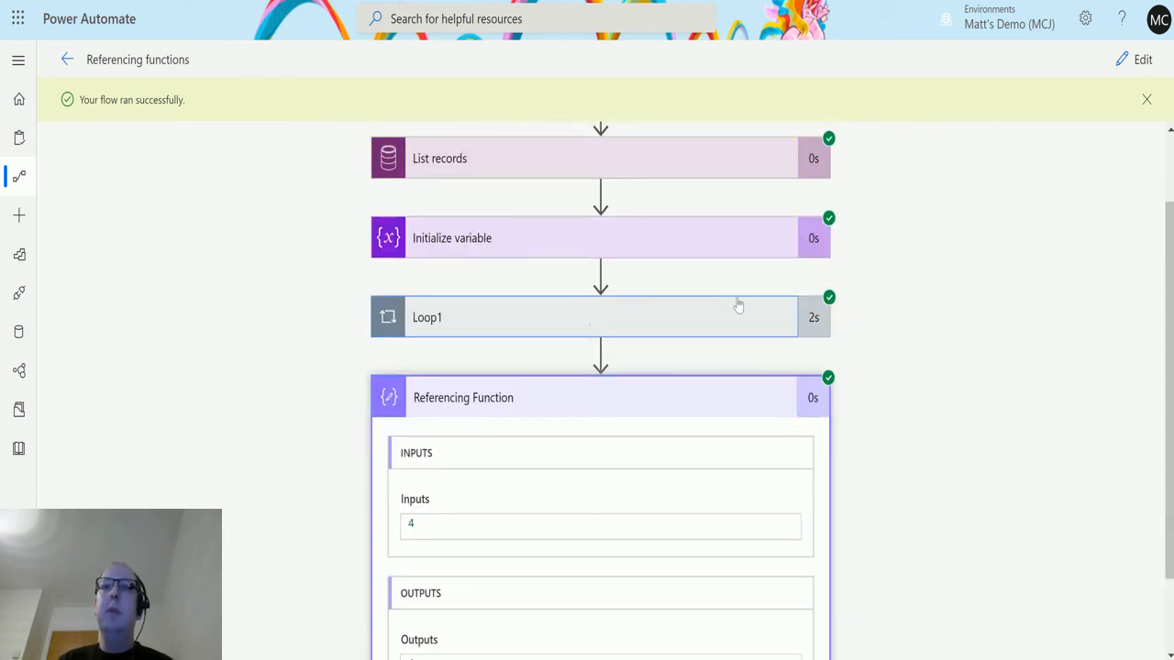
left_click(600, 317)
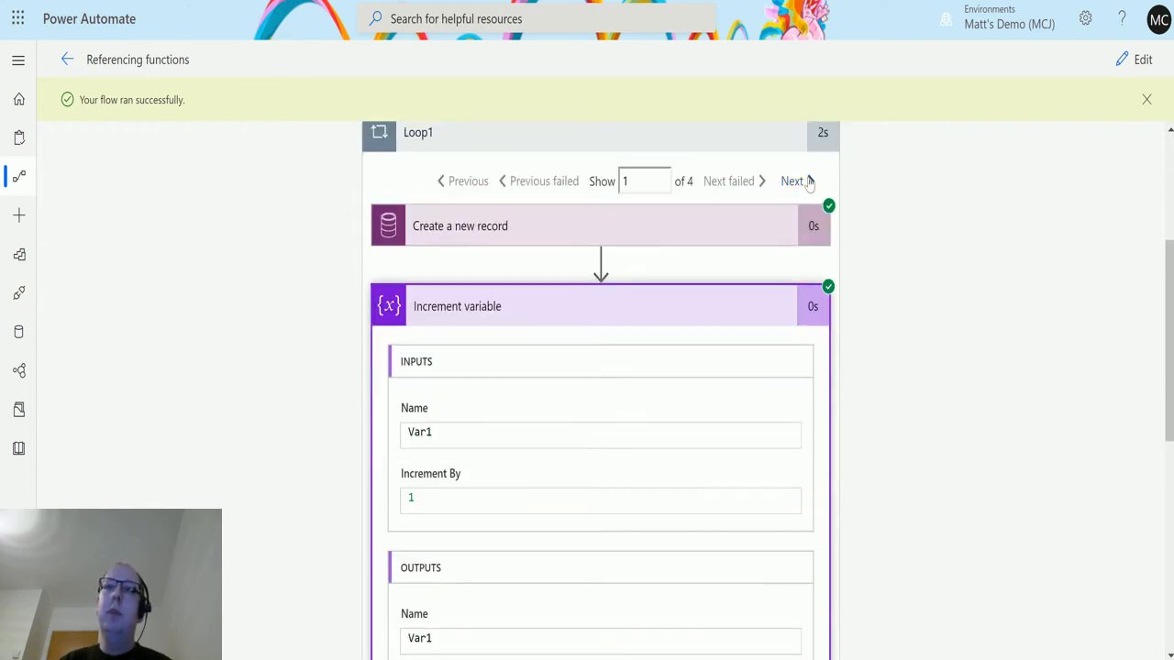
scroll("down", 3)
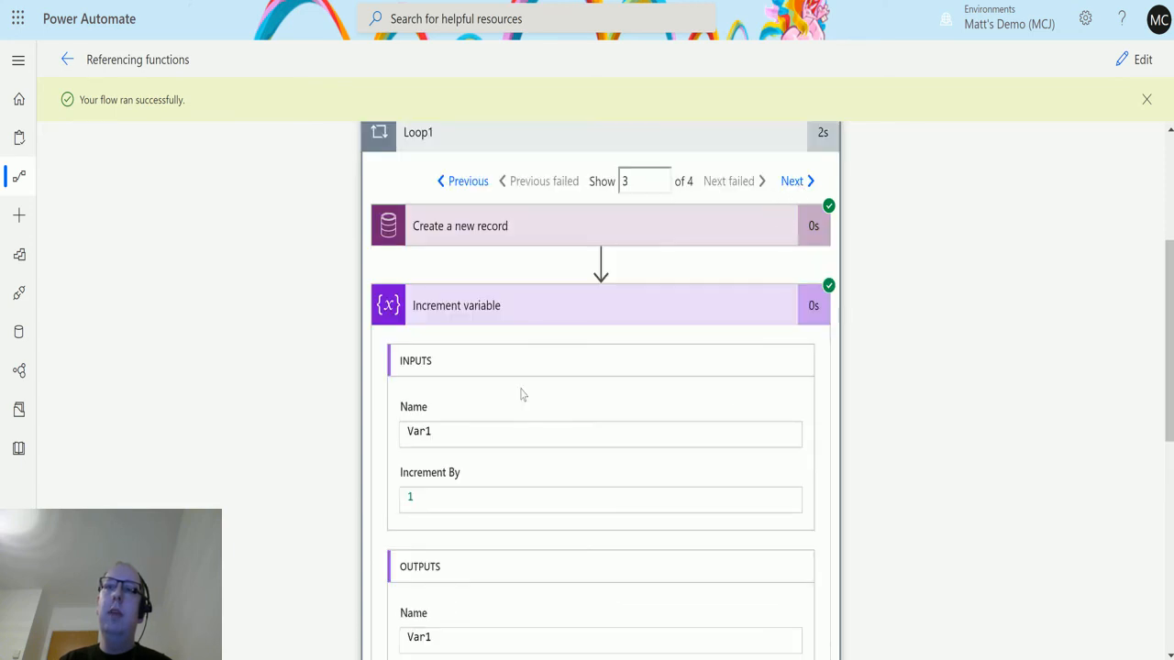
scroll("down", 3)
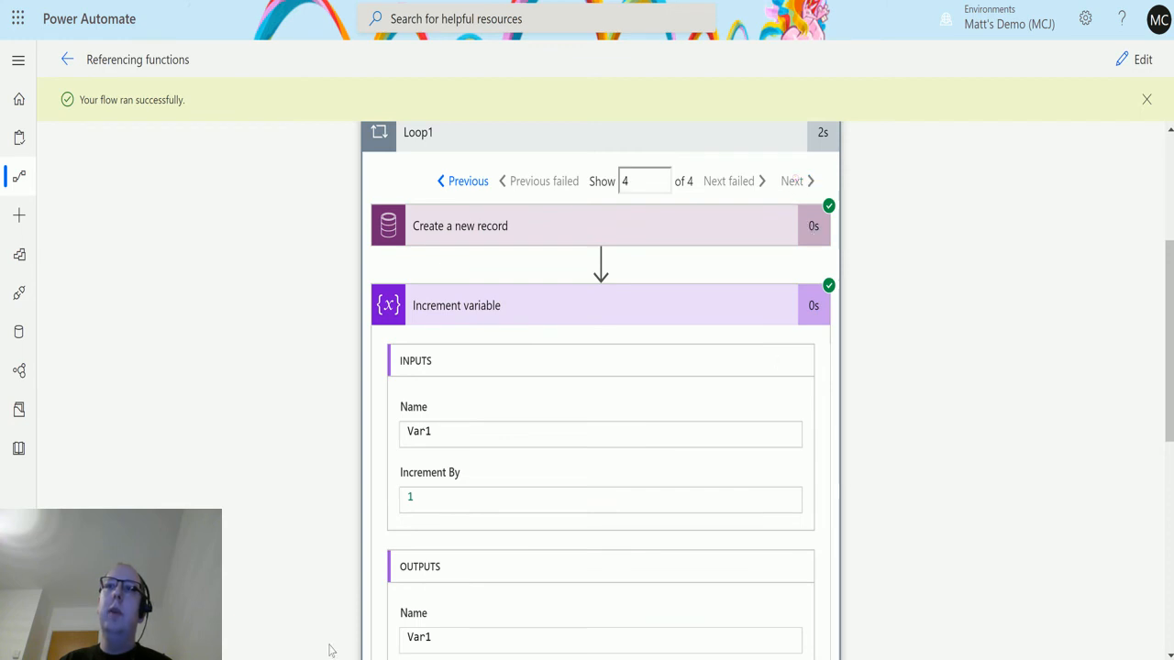
scroll("down", 3)
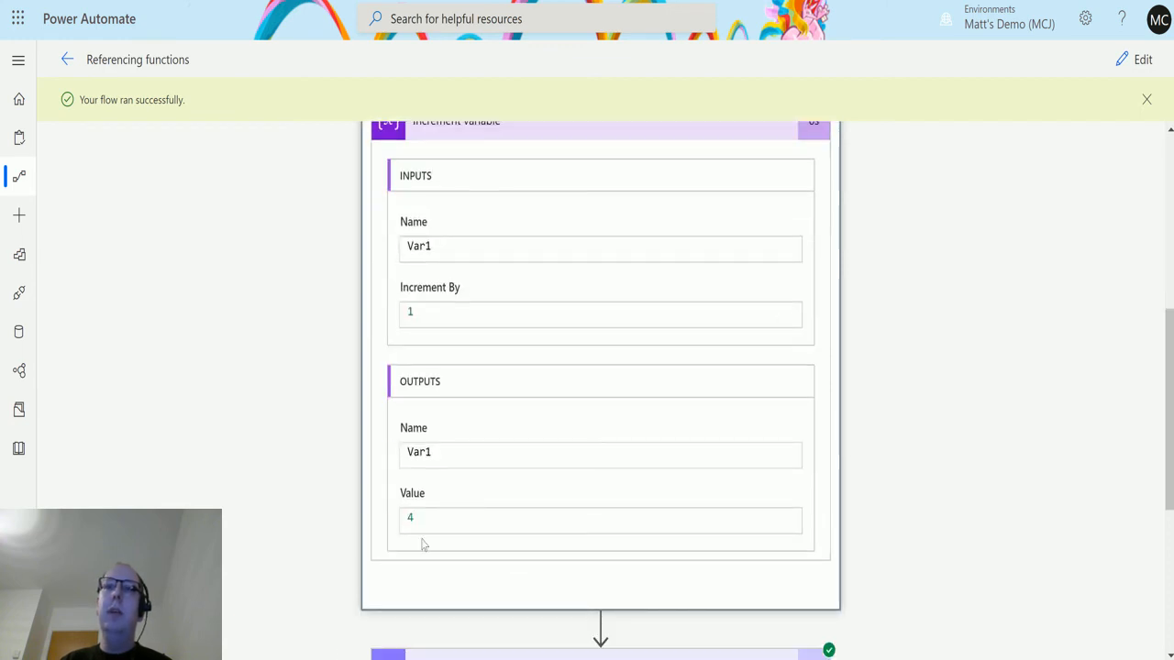
scroll("down", 3)
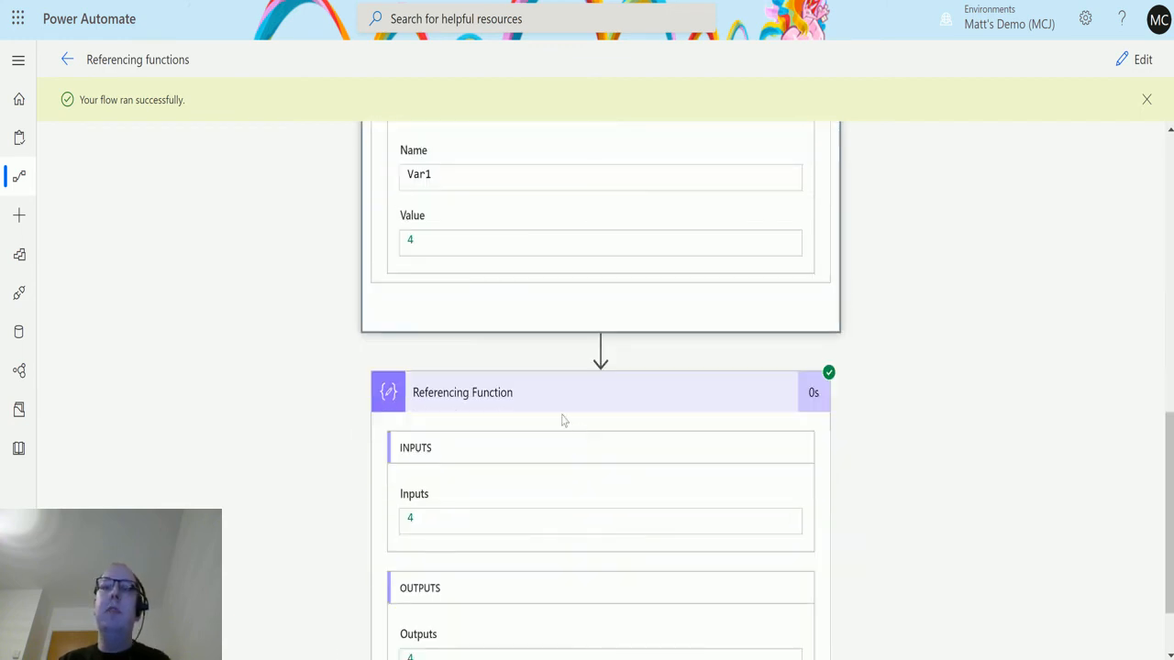
scroll("down", 3)
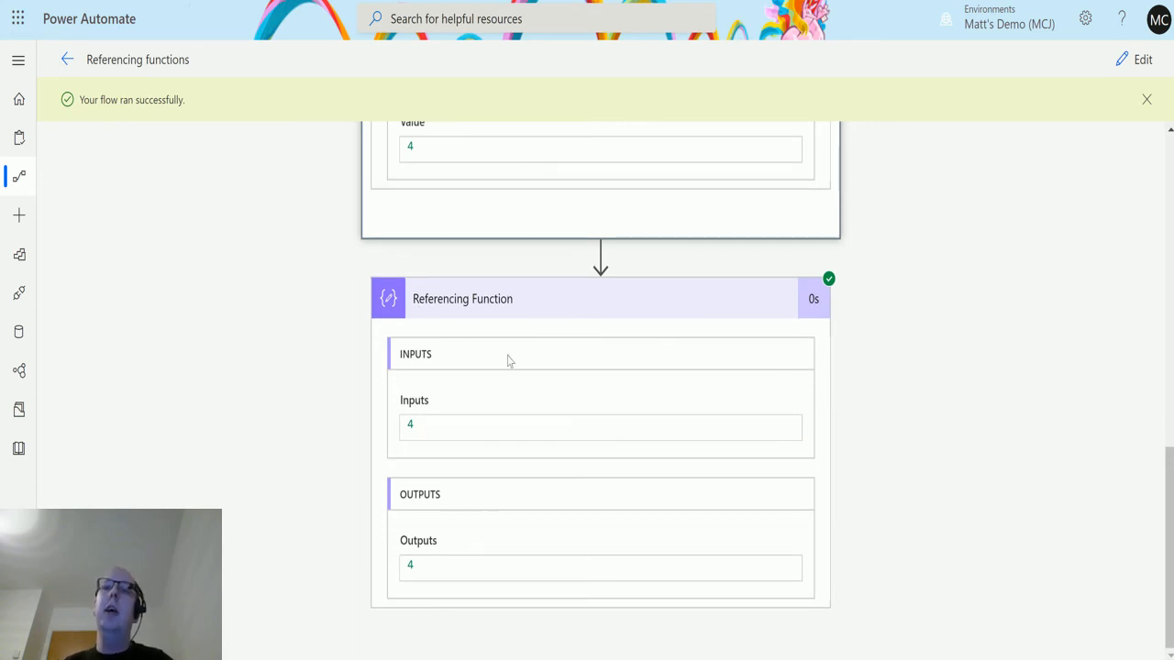
mouse_move(586, 414)
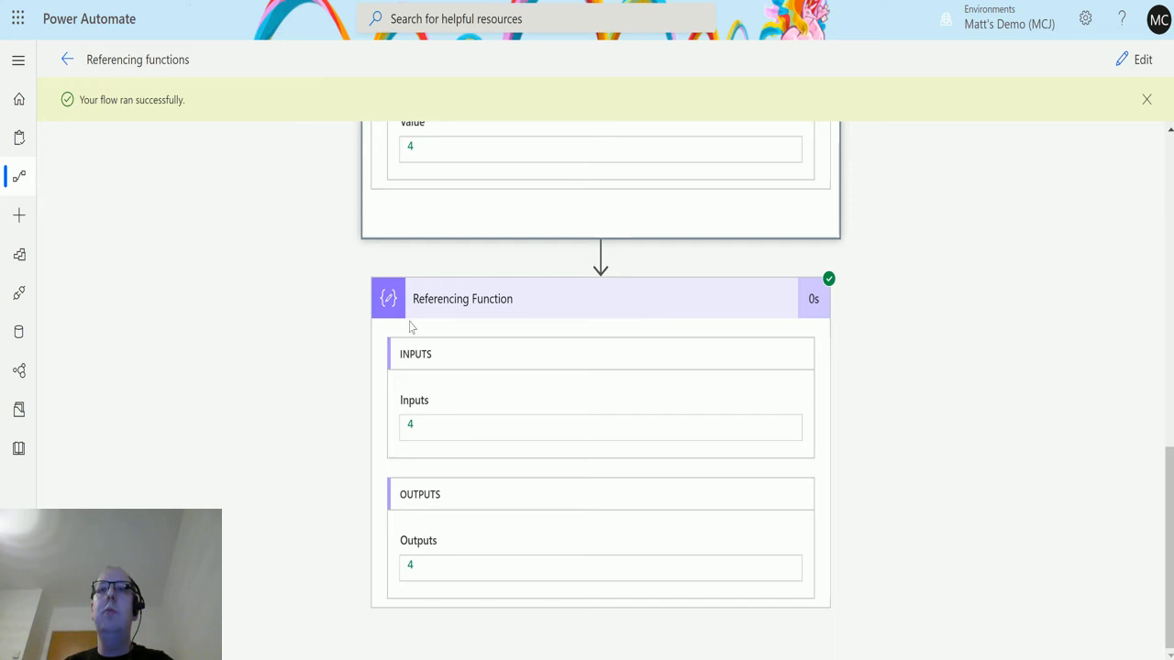
mouse_move(700, 359)
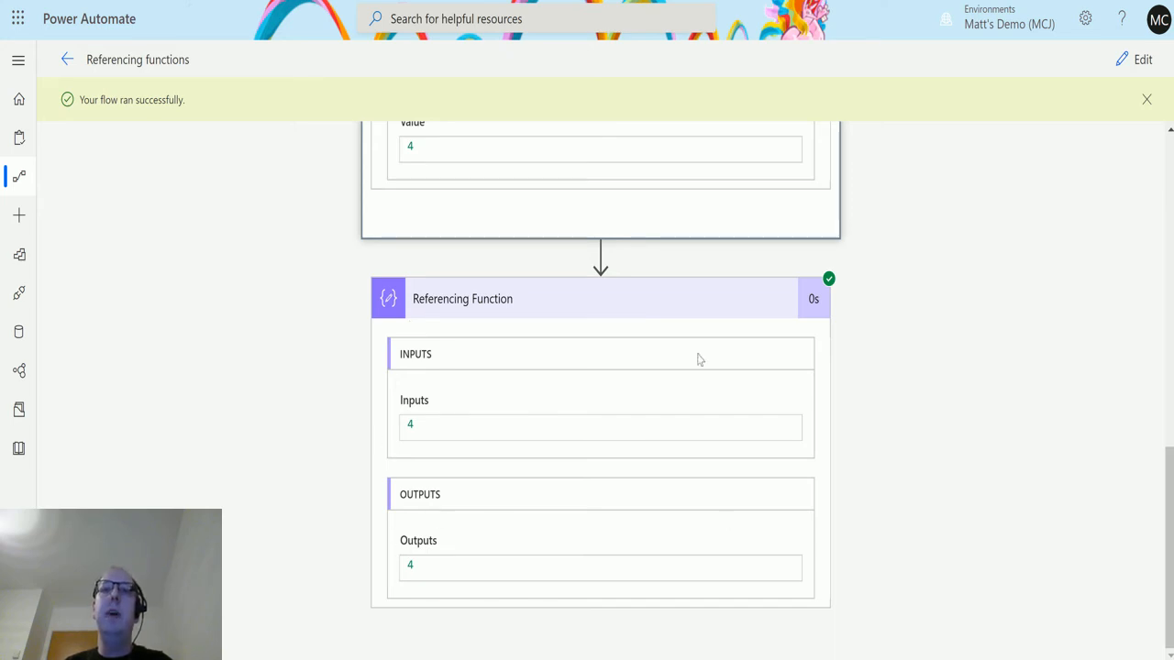
mouse_move(276, 486)
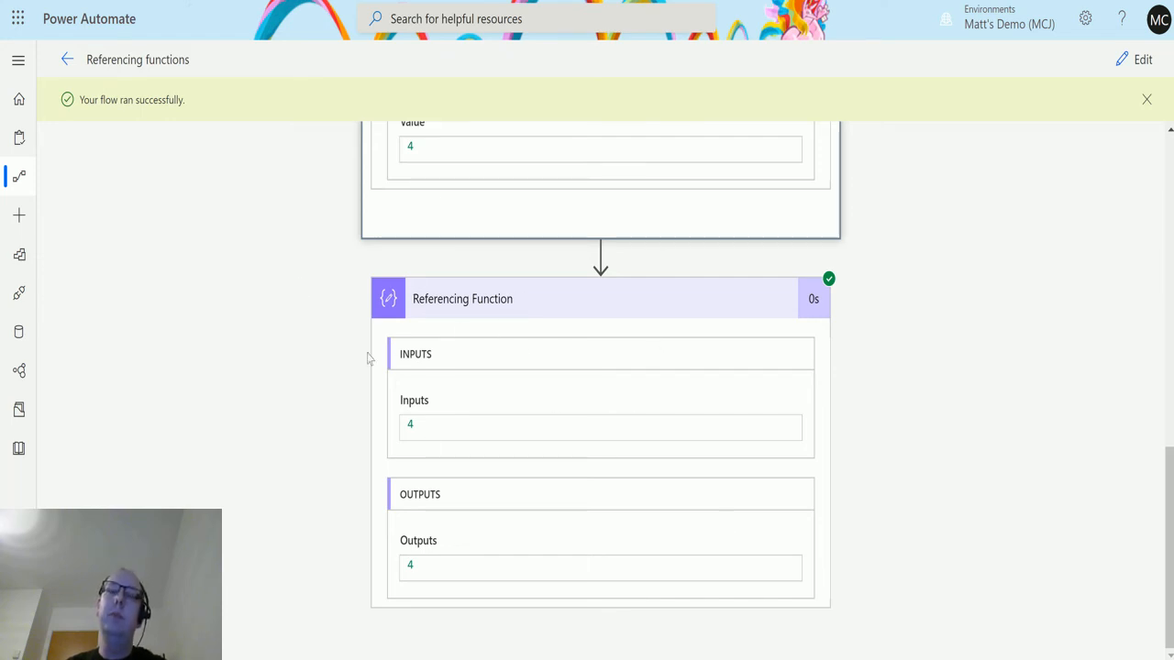
mouse_move(372, 416)
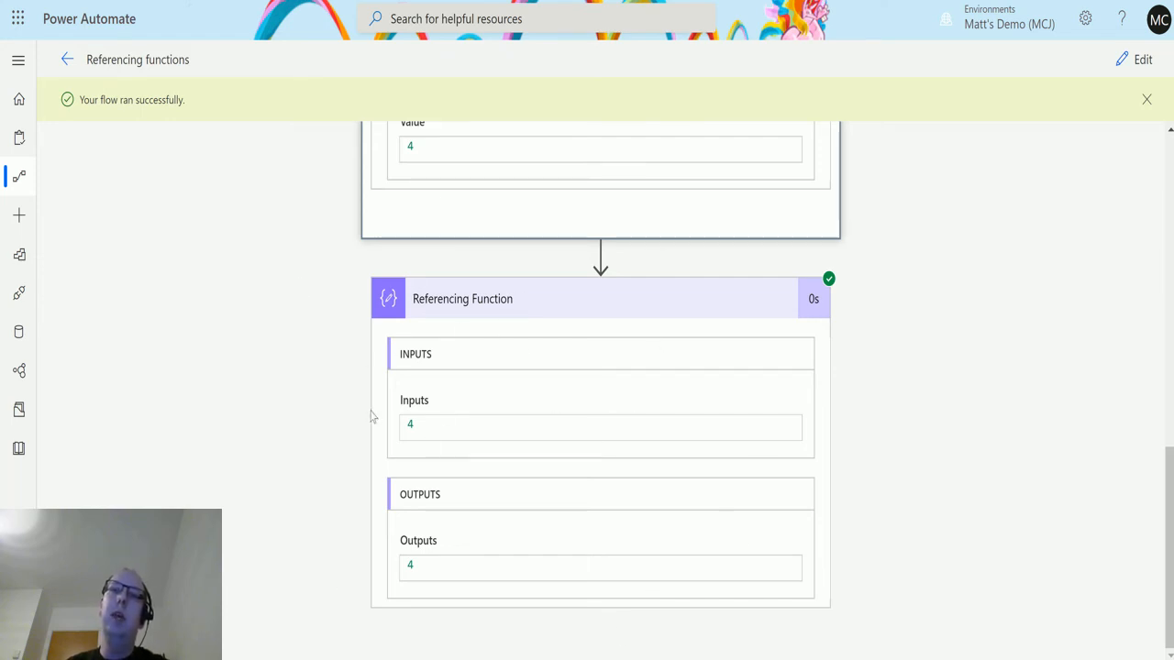
mouse_move(387, 404)
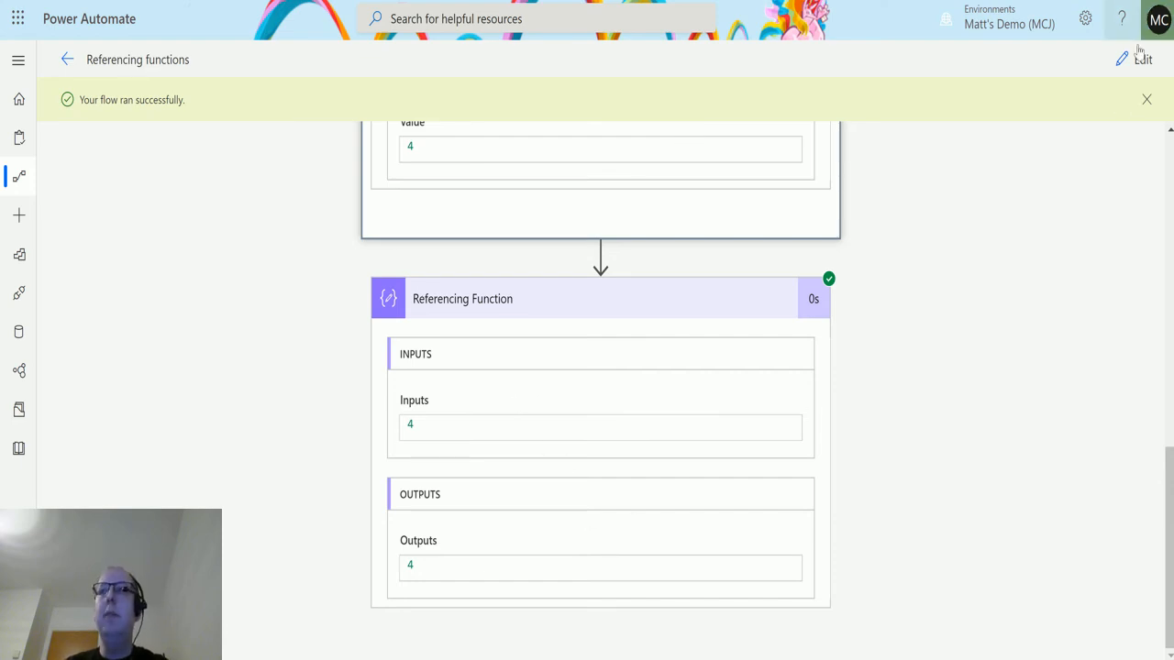
Edit the flow and add Var1 dynamic content beside the variables('Var1') expression.
left_click(1142, 58)
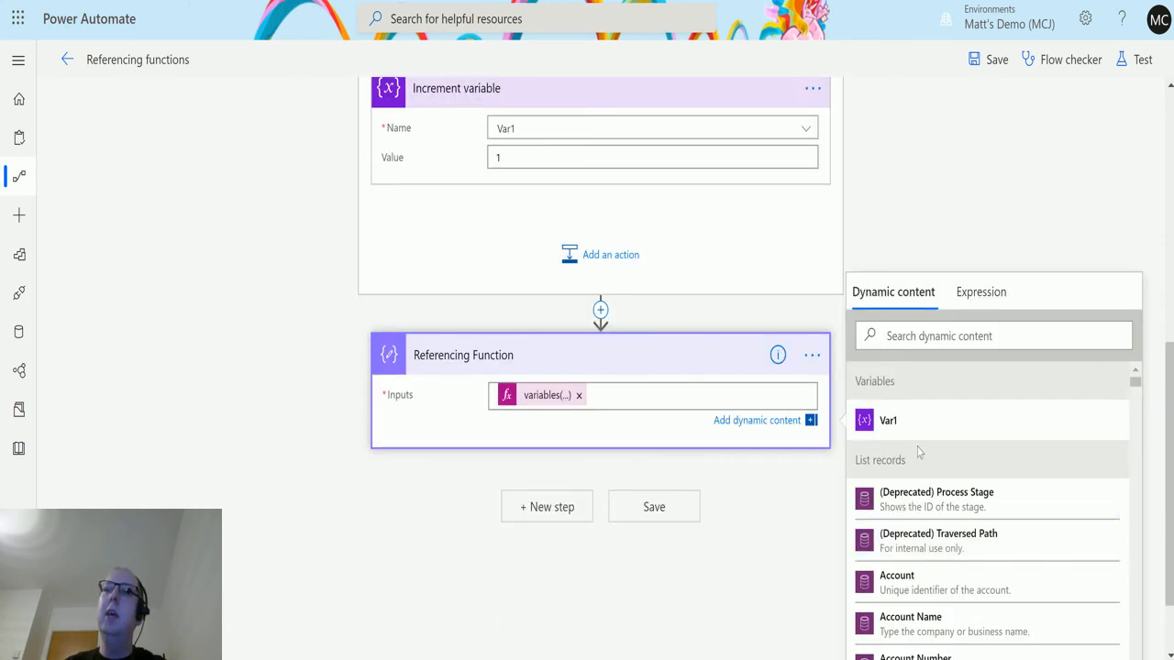
left_click(888, 420)
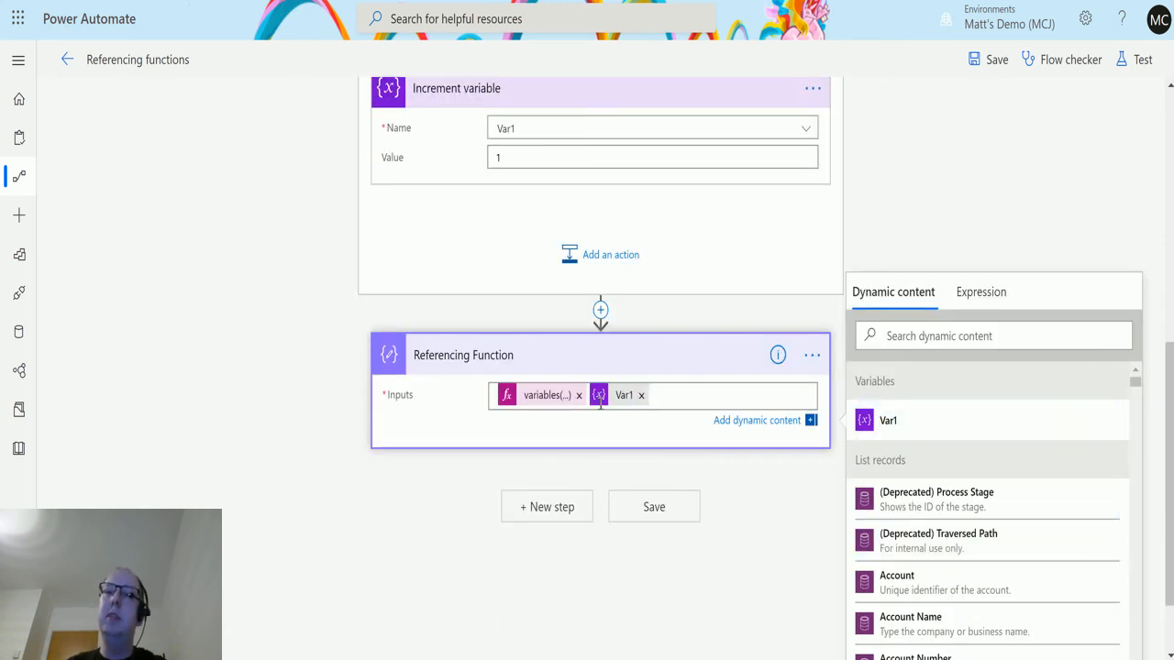
mouse_move(625, 394)
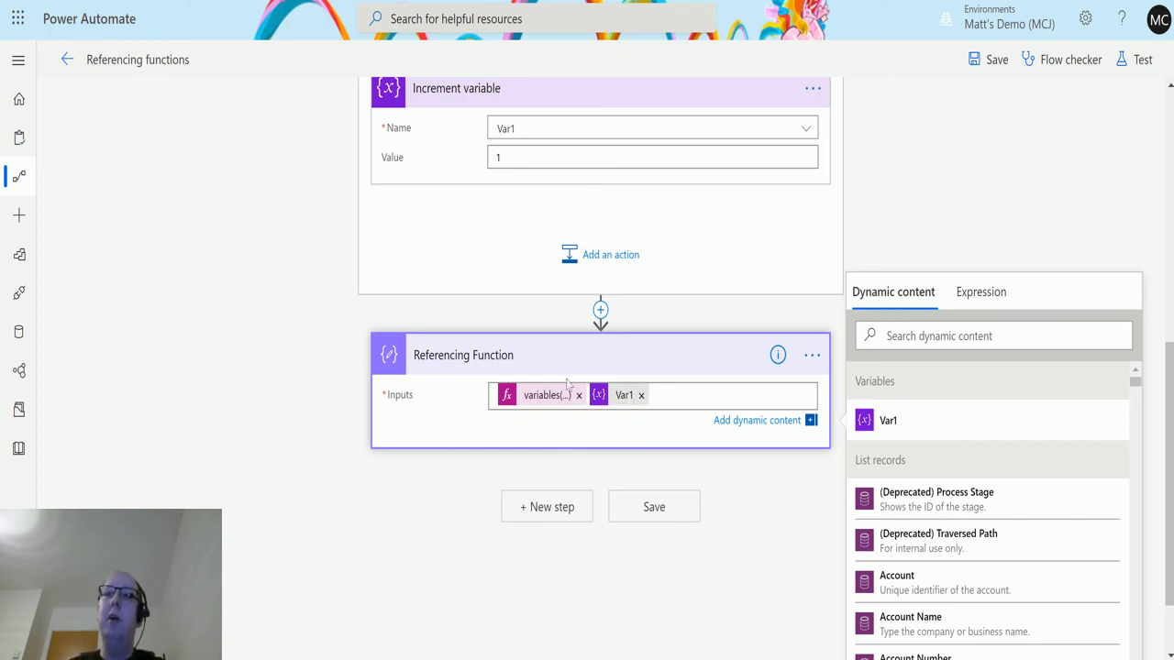
mouse_move(541, 394)
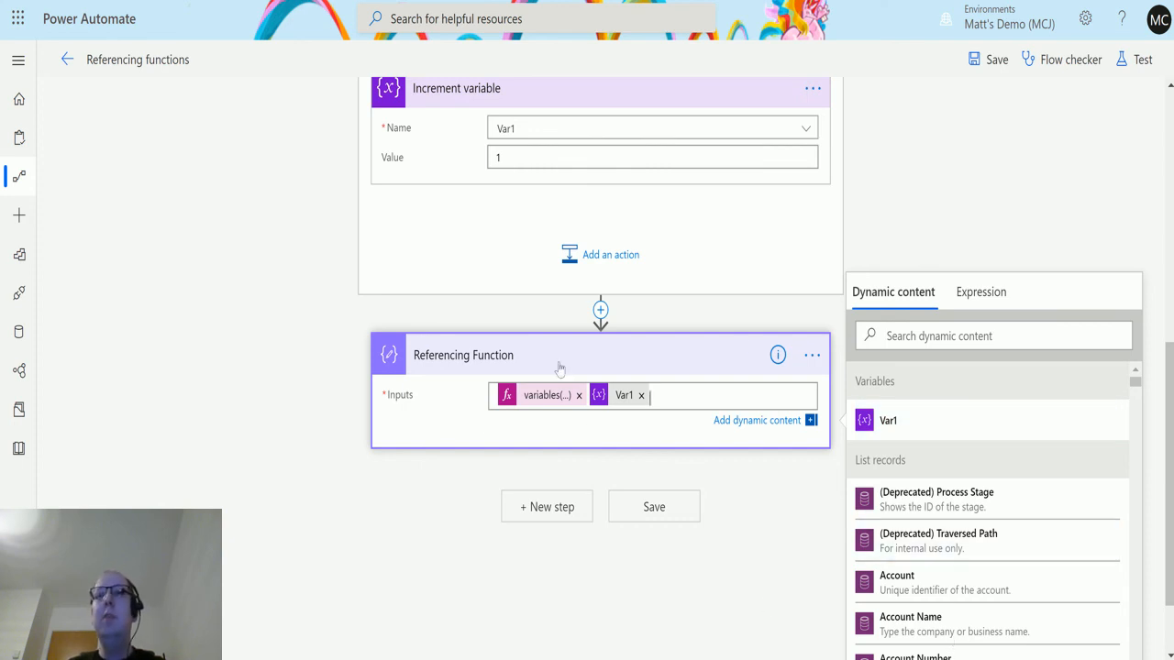
mouse_move(548, 401)
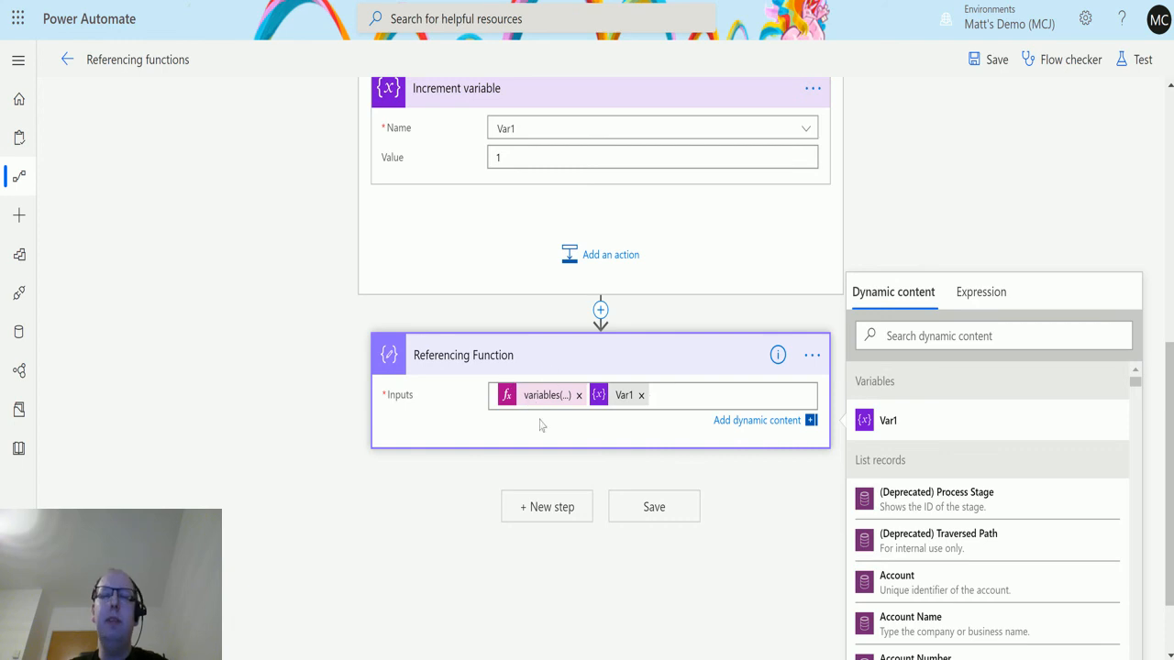
mouse_move(559, 373)
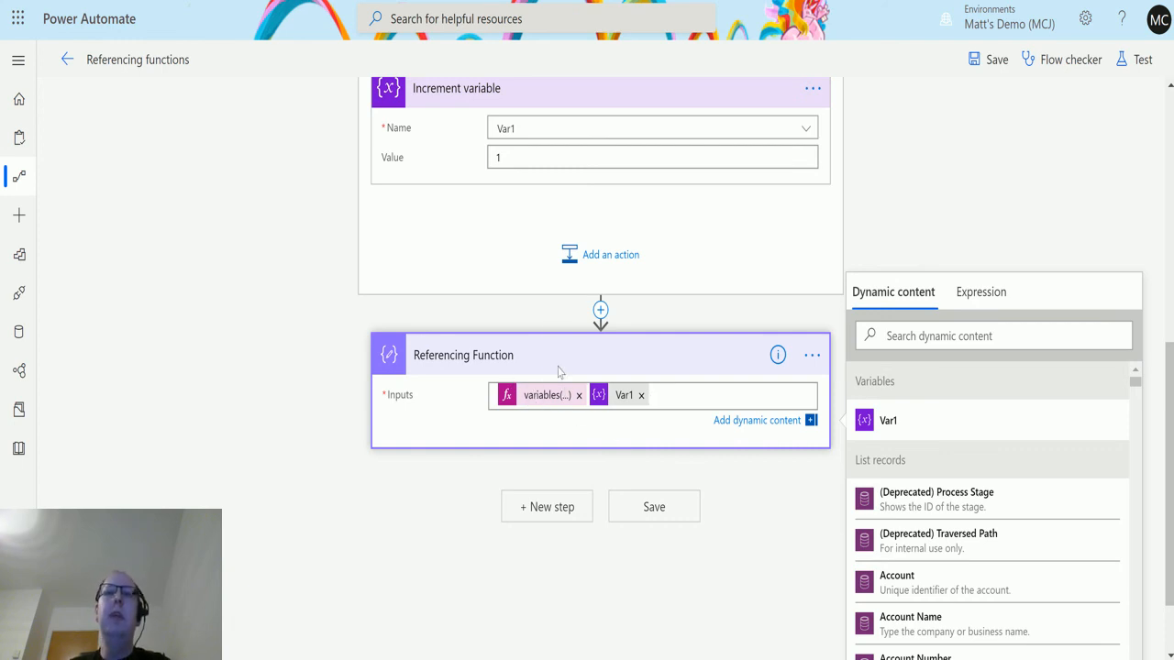
mouse_move(496, 356)
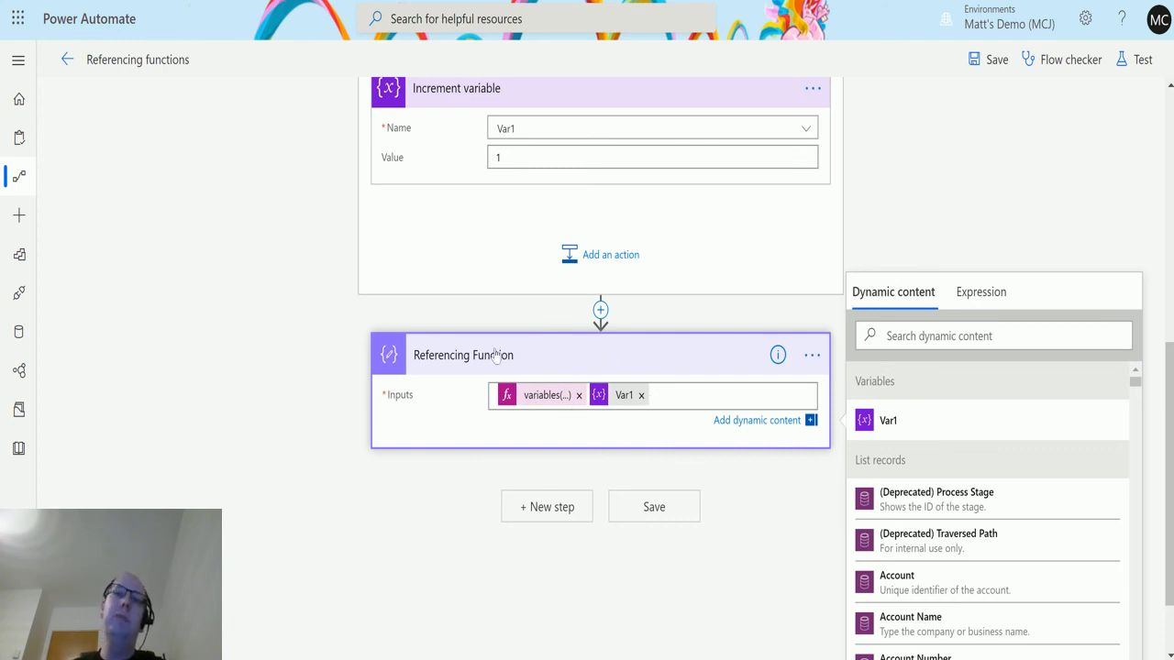
mouse_move(616, 402)
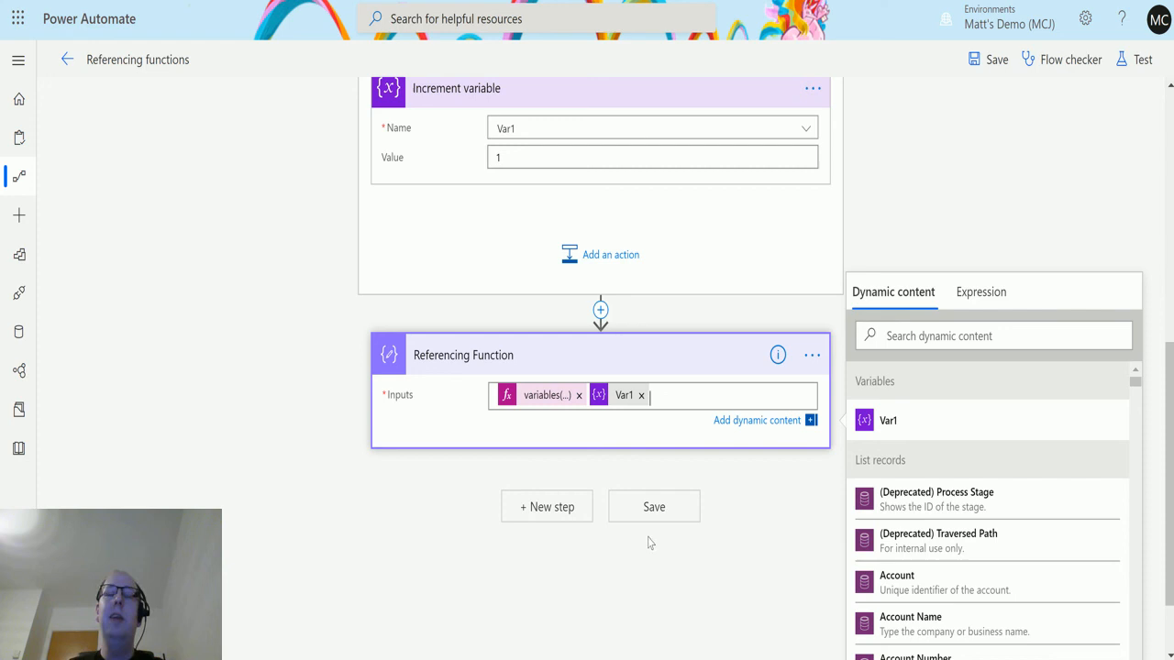
mouse_move(627, 553)
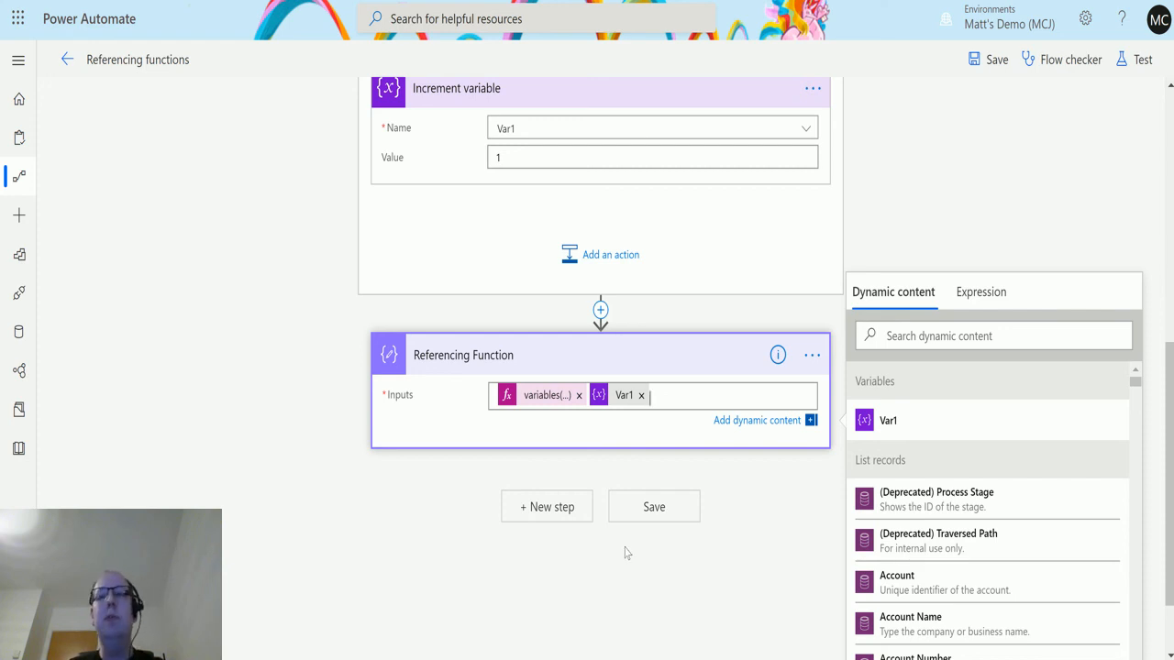
mouse_move(685, 491)
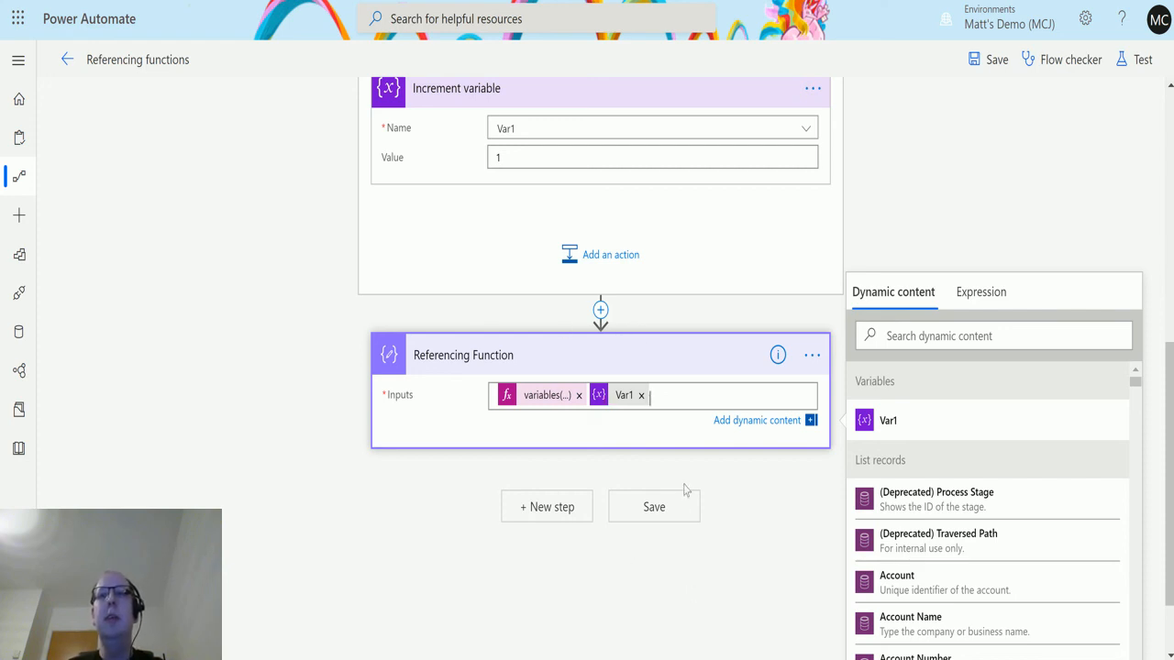
mouse_move(794, 441)
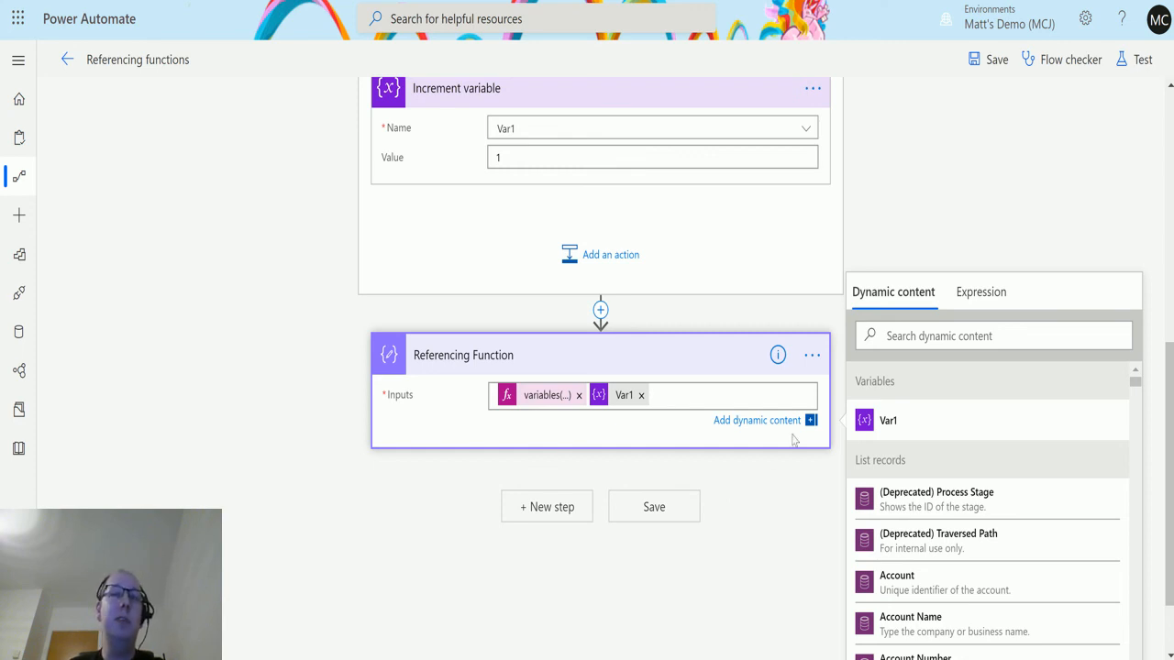
mouse_move(928, 447)
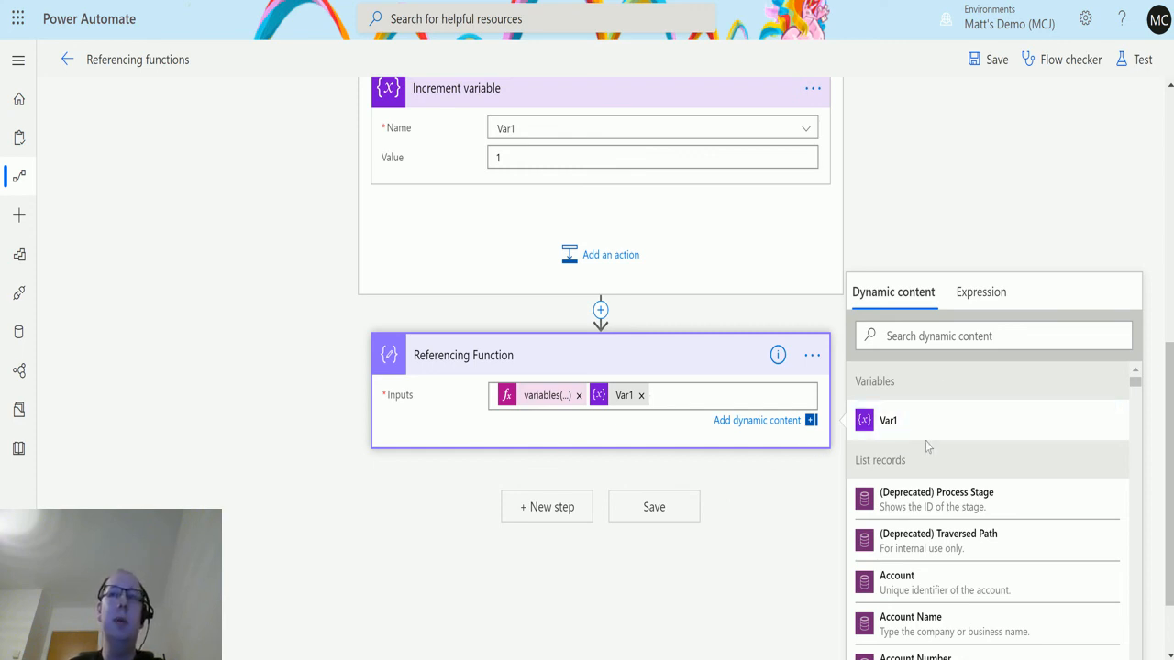